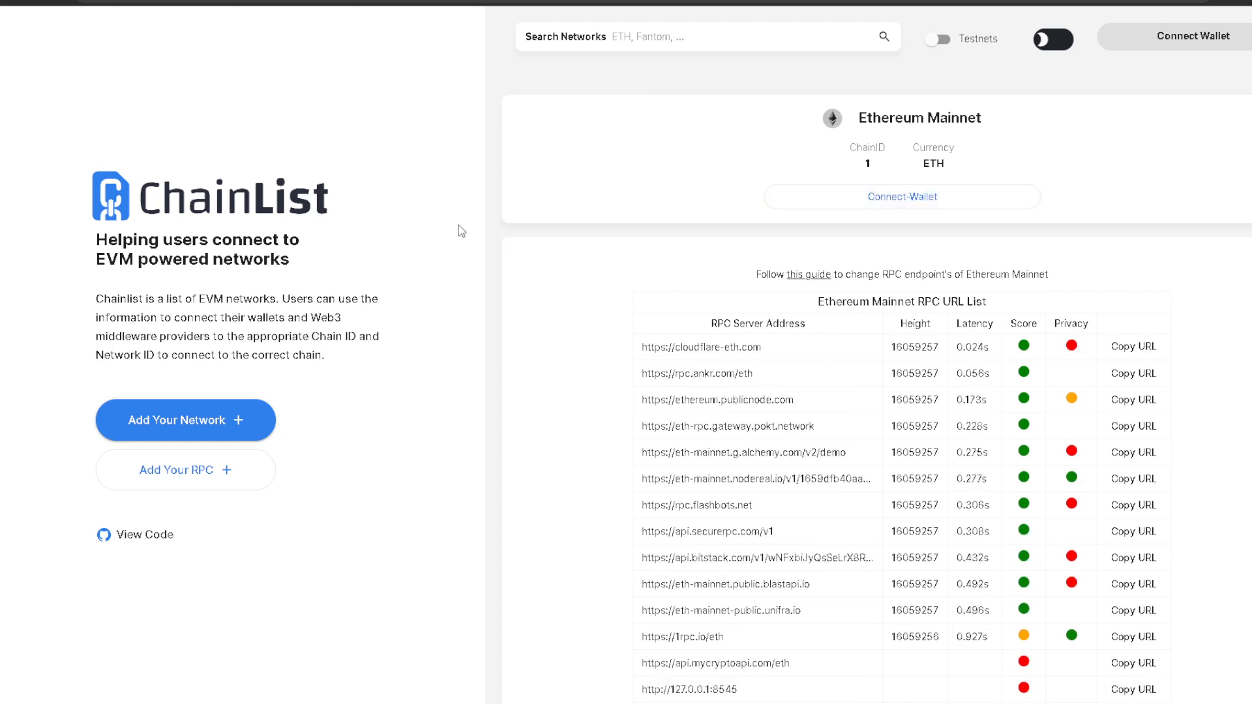
pyautogui.moveTo(12, 16)
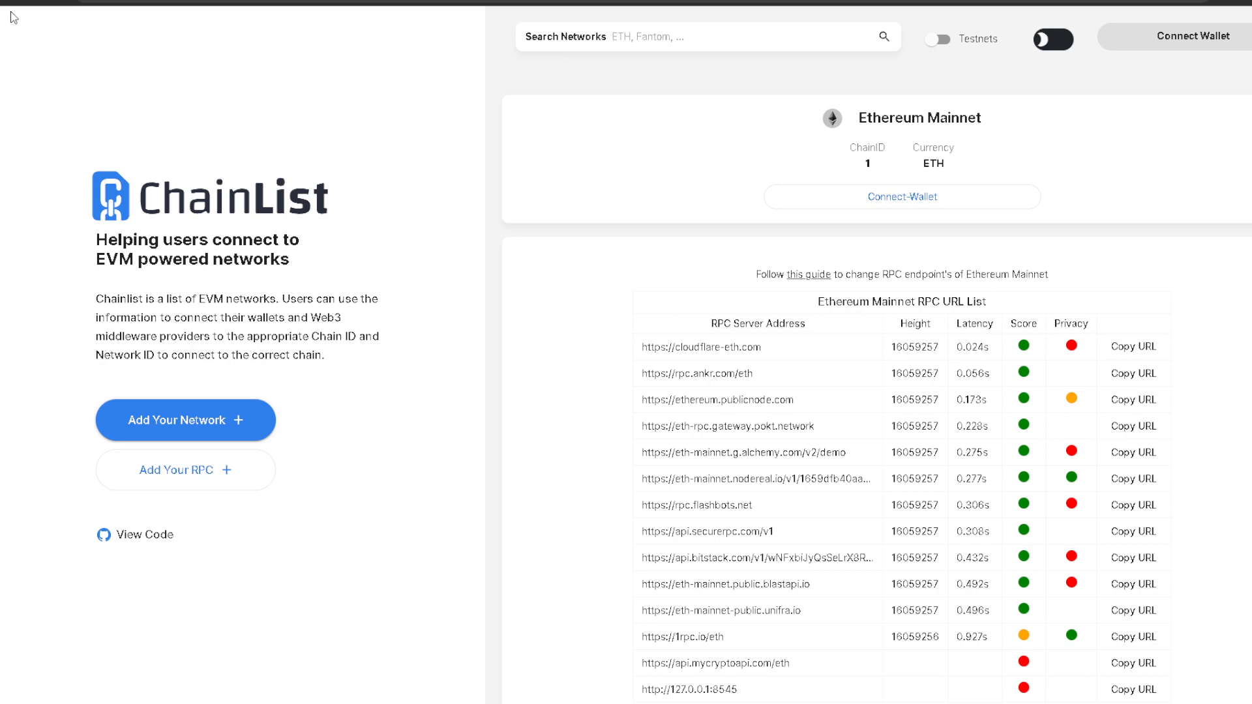
pyautogui.moveTo(698, 223)
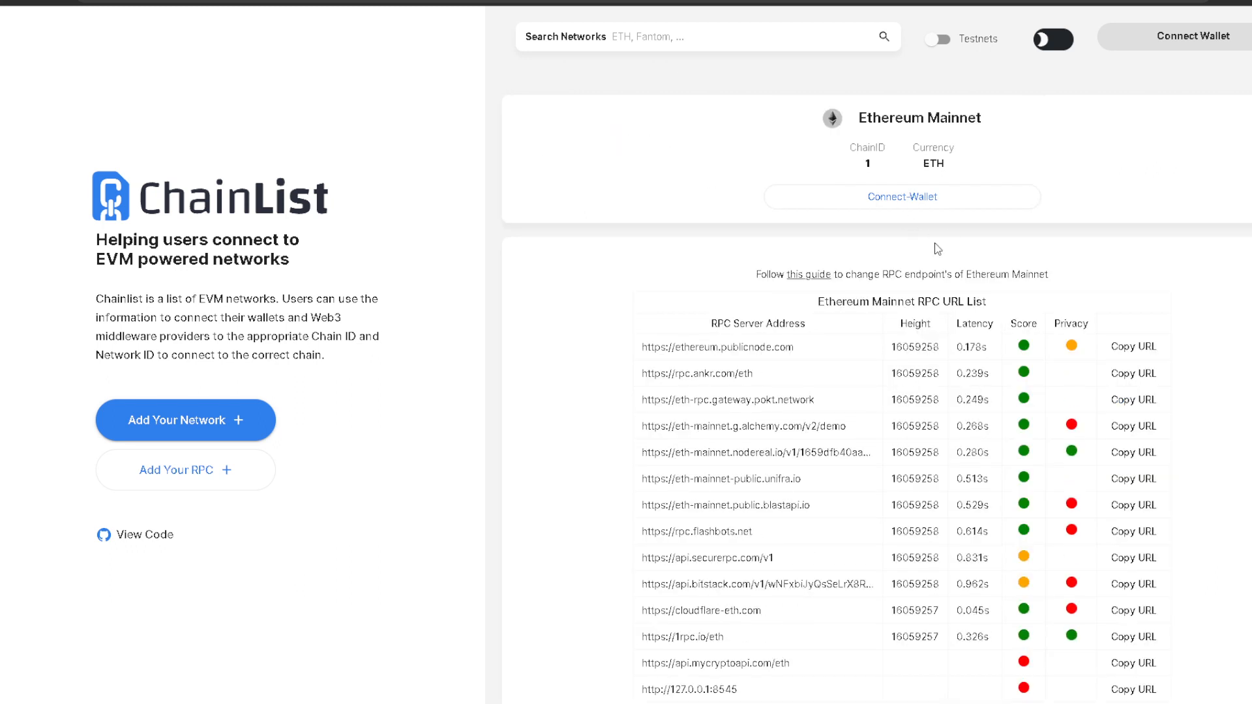
pyautogui.moveTo(1076, 326)
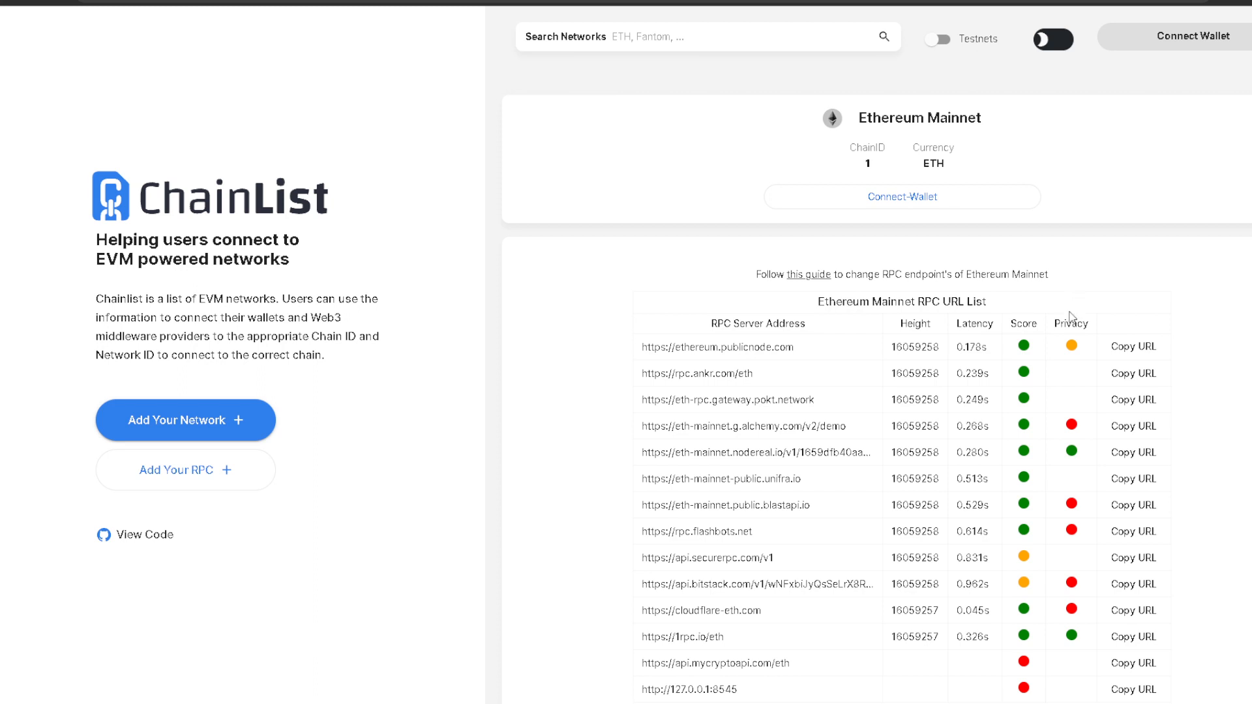
pyautogui.moveTo(993, 345)
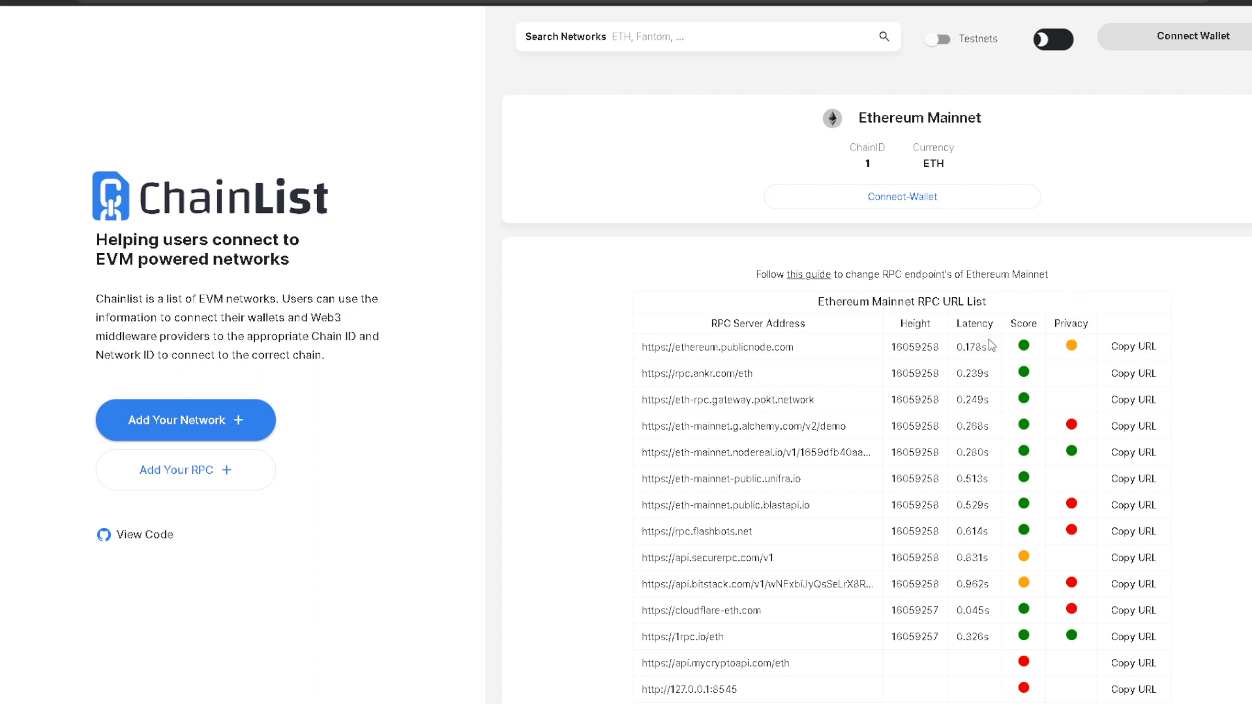
pyautogui.moveTo(1112, 470)
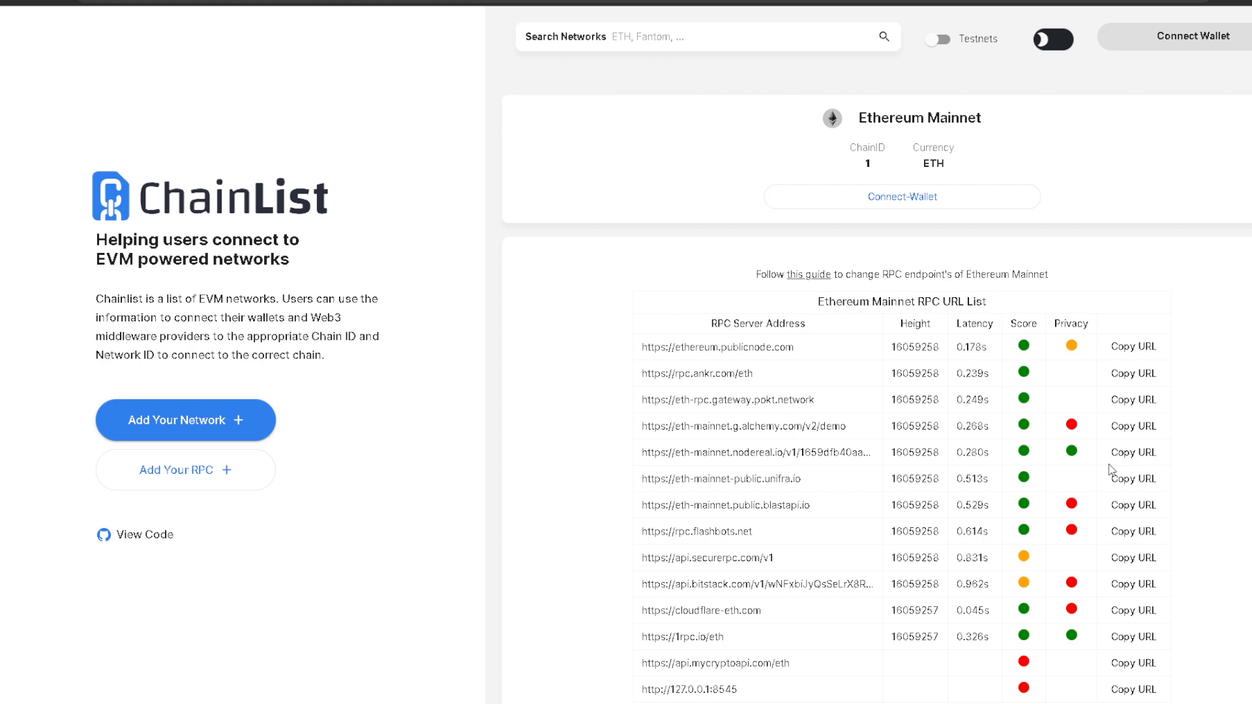
pyautogui.moveTo(1112, 464)
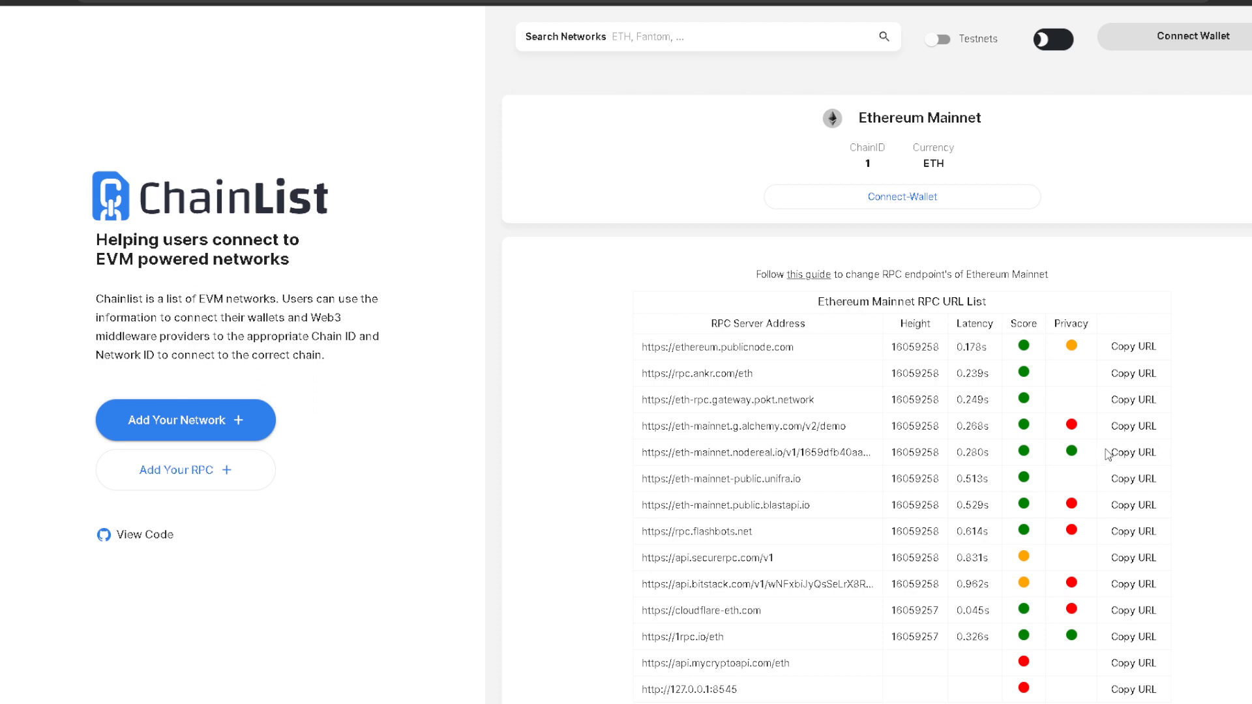
pyautogui.moveTo(1111, 447)
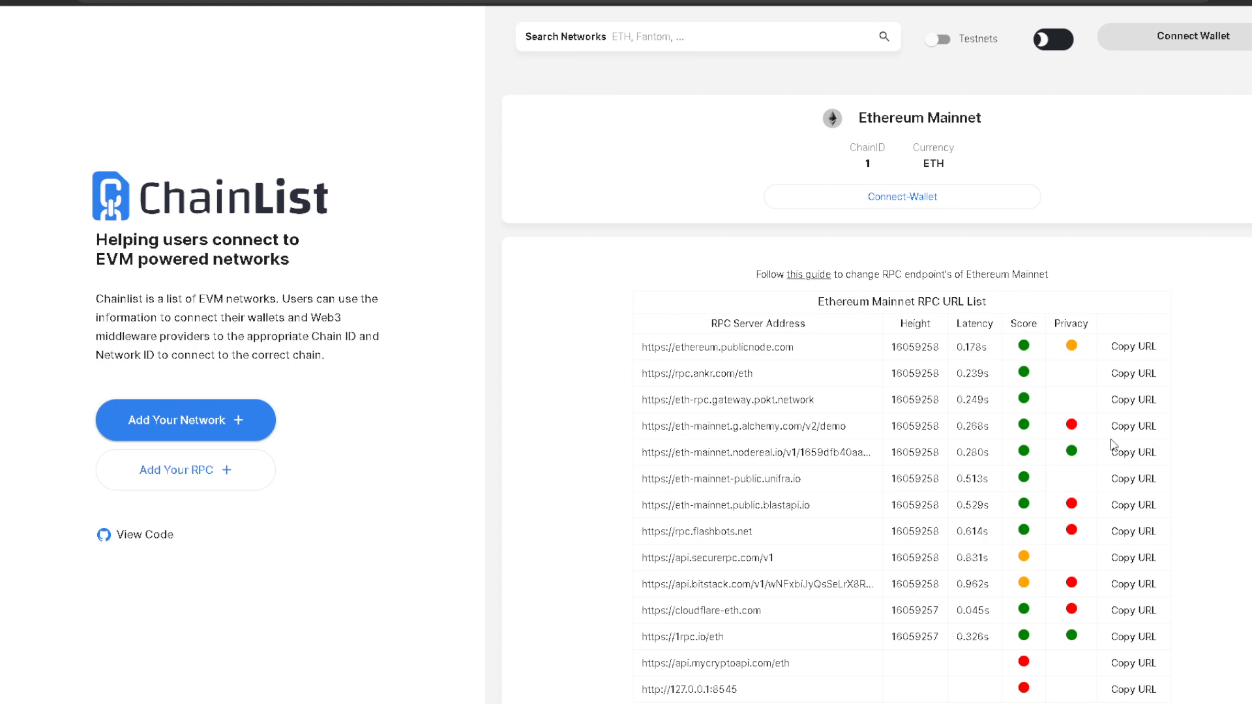
pyautogui.moveTo(1134, 453)
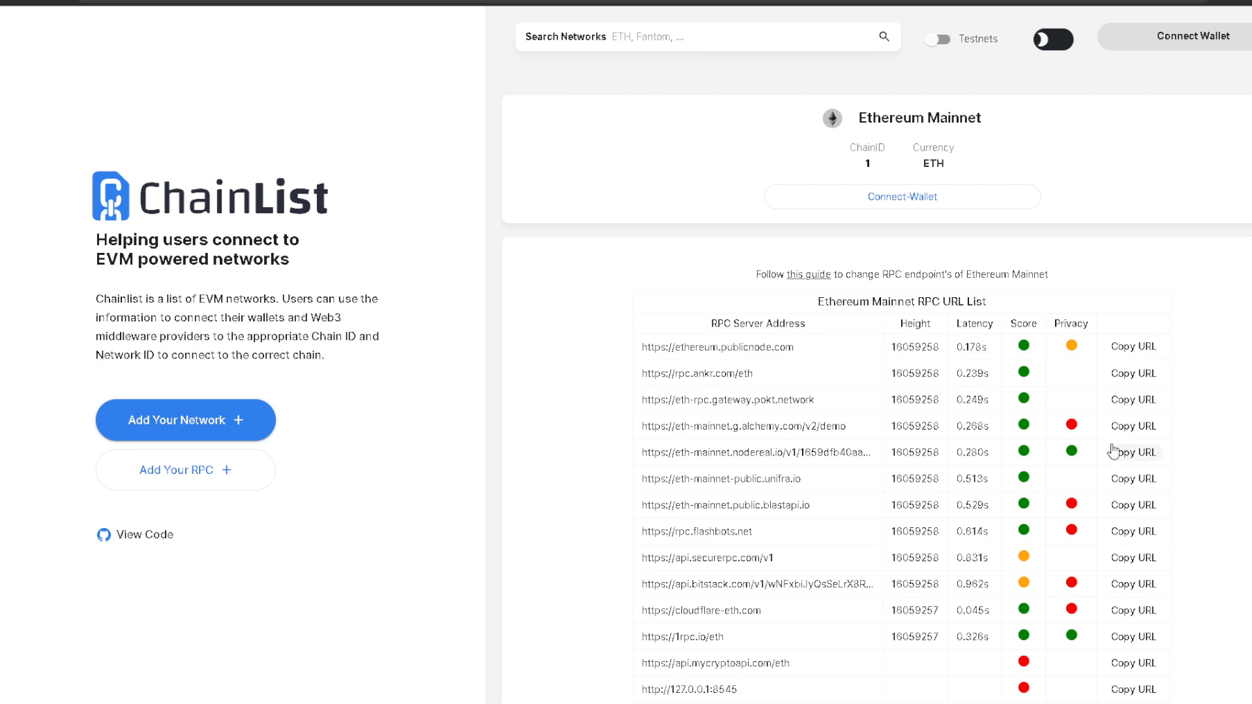
pyautogui.moveTo(1109, 463)
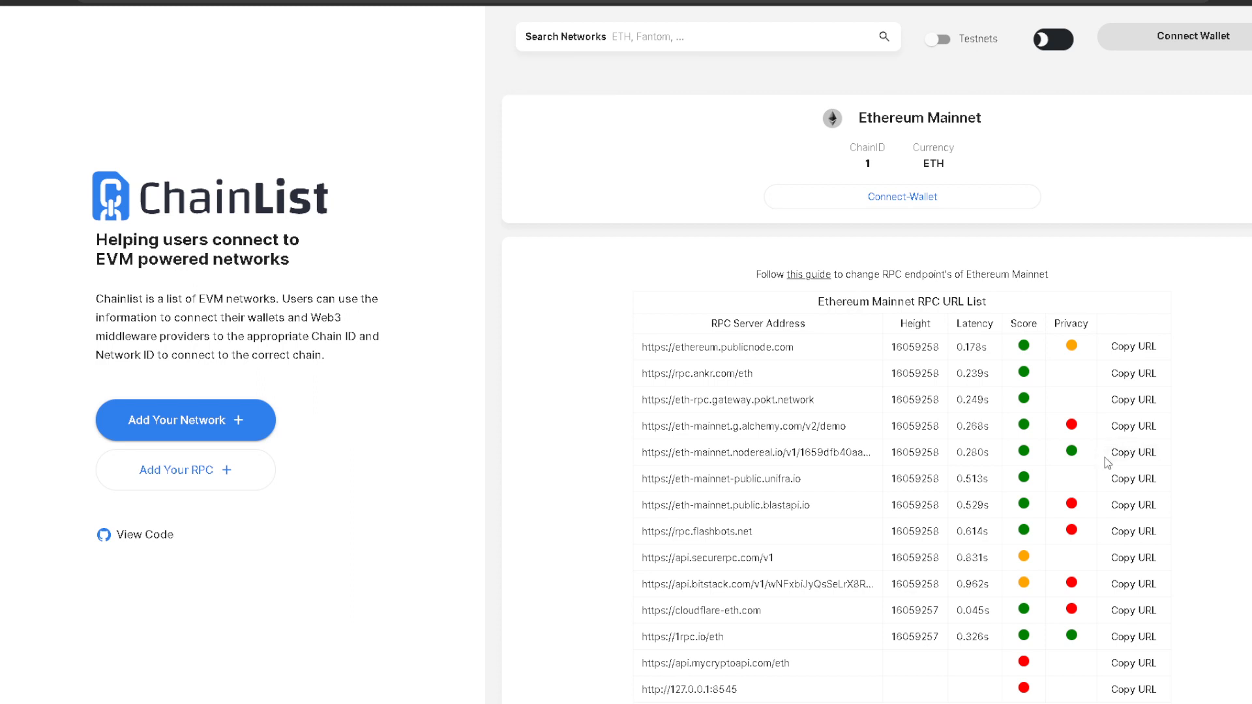
pyautogui.moveTo(1104, 467)
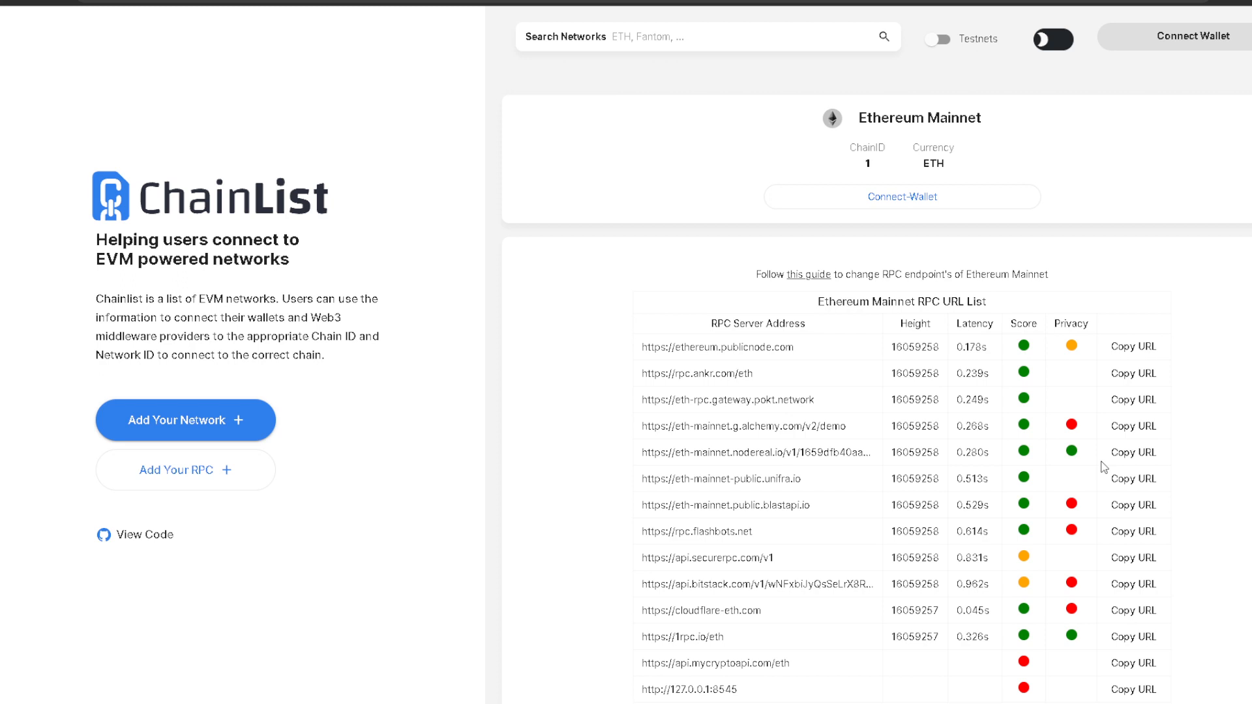
pyautogui.moveTo(1103, 464)
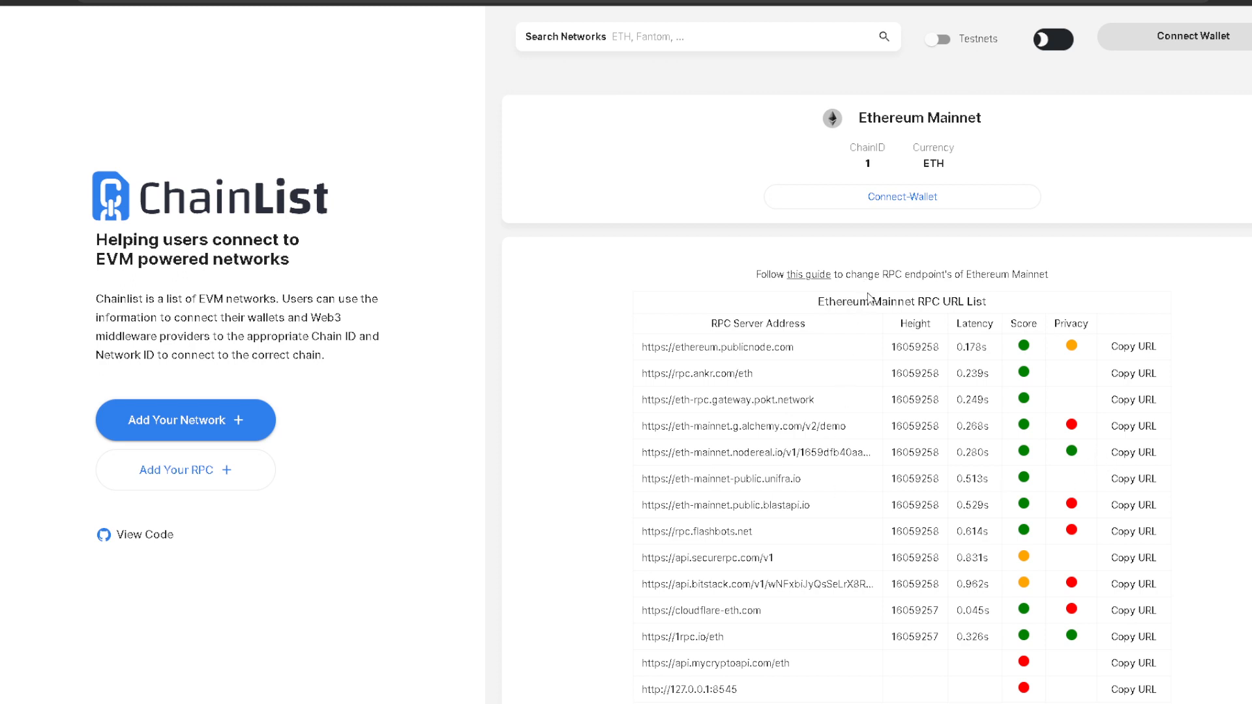
pyautogui.moveTo(1031, 360)
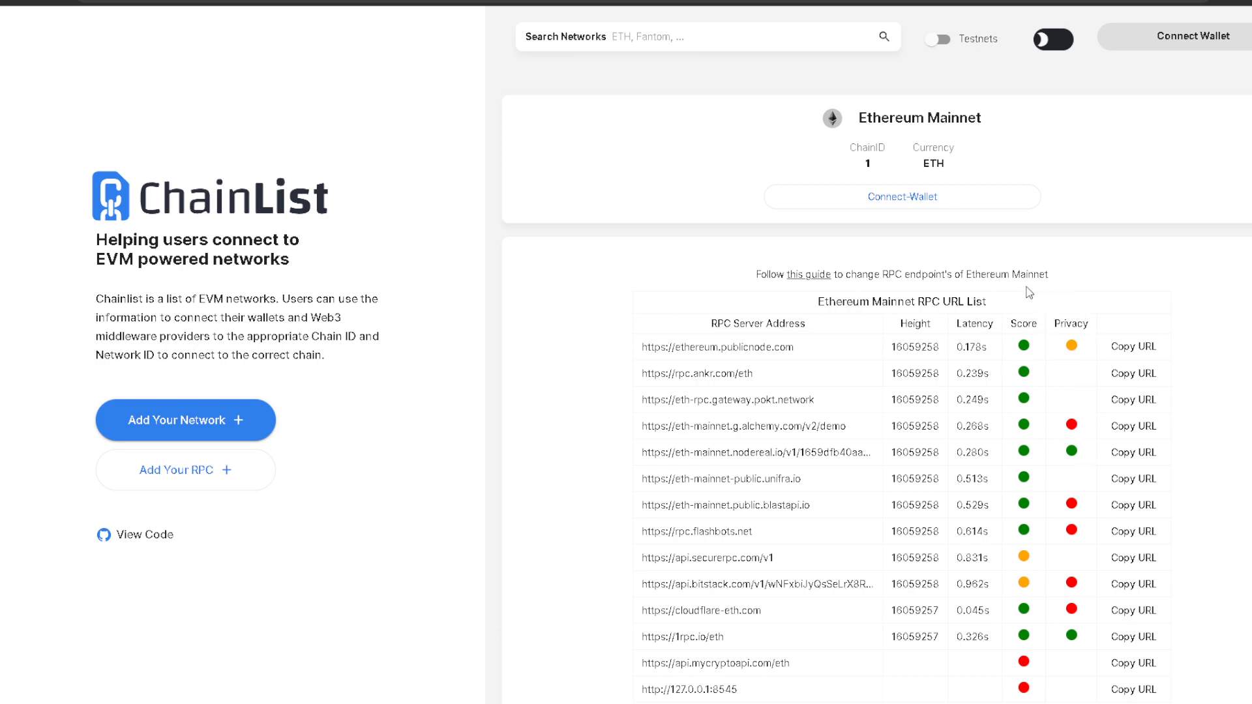
pyautogui.moveTo(1077, 323)
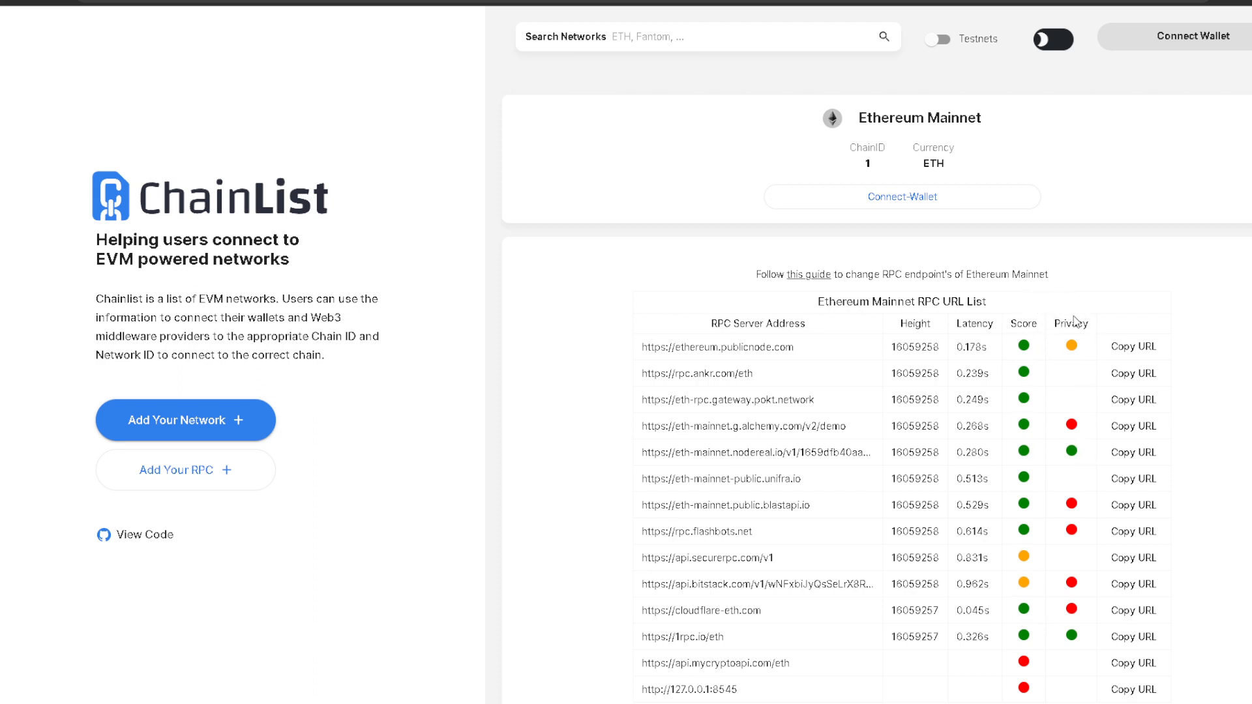
pyautogui.moveTo(1079, 369)
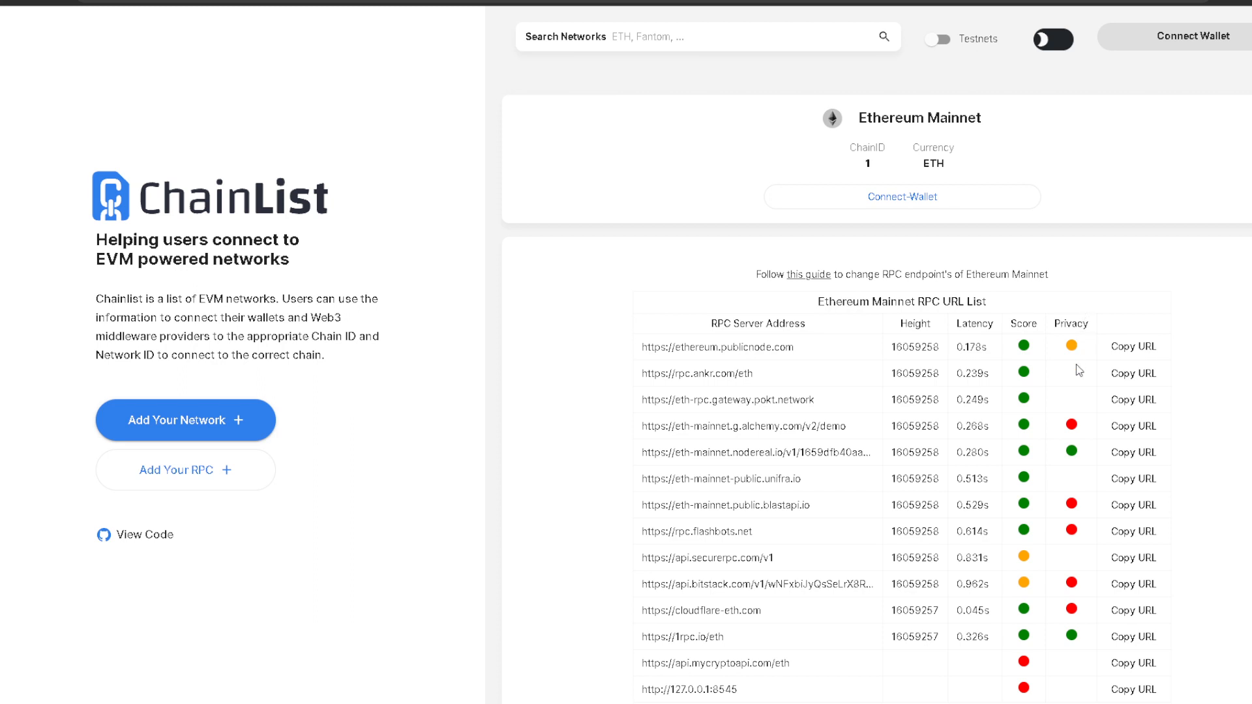
pyautogui.moveTo(1086, 454)
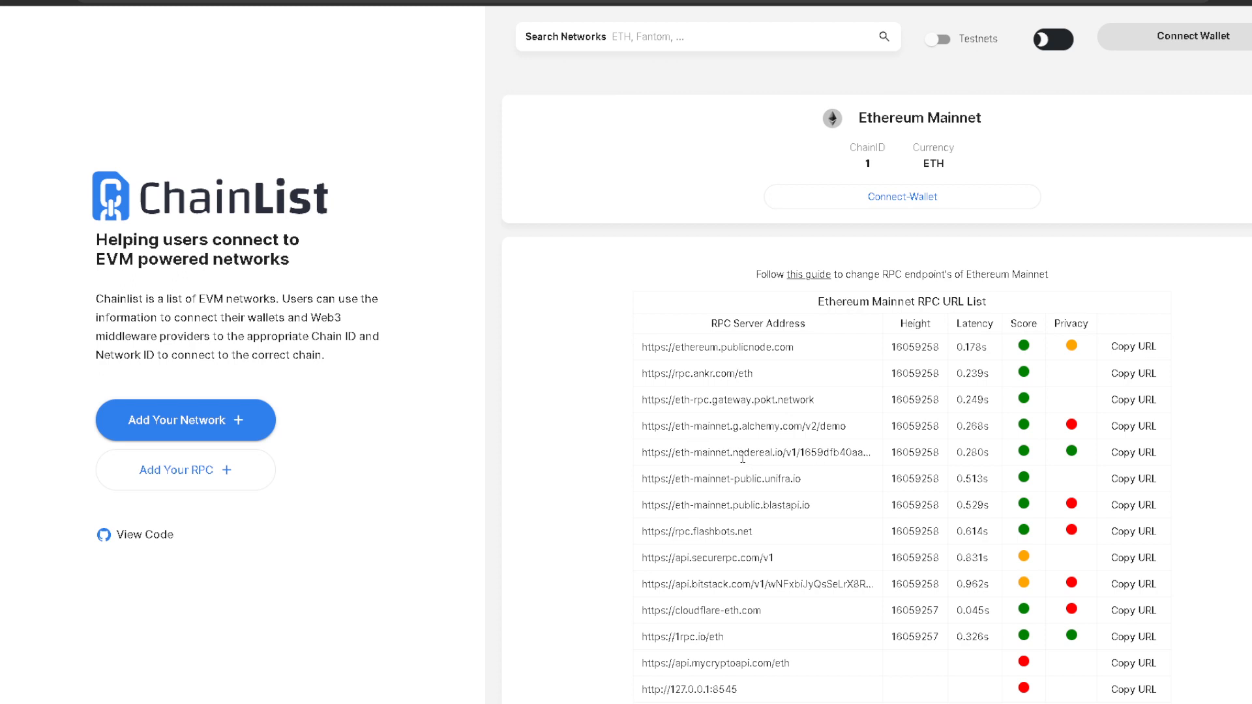
pyautogui.moveTo(1002, 445)
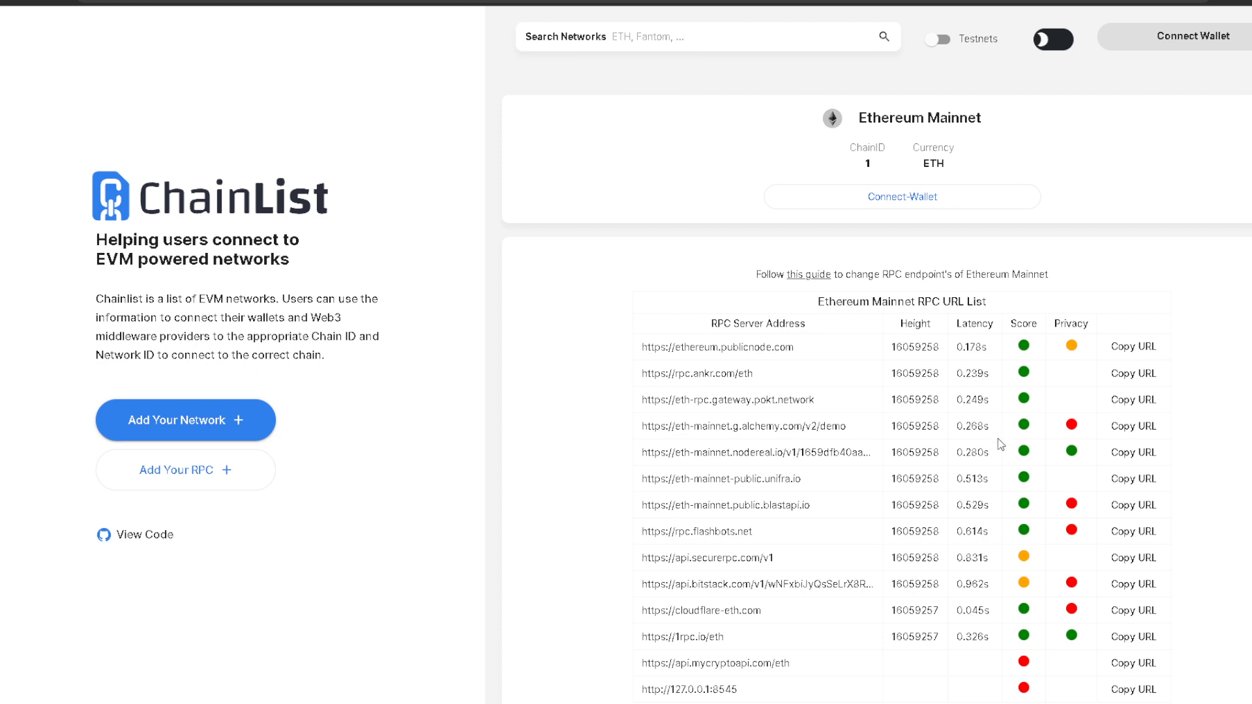
pyautogui.moveTo(1118, 462)
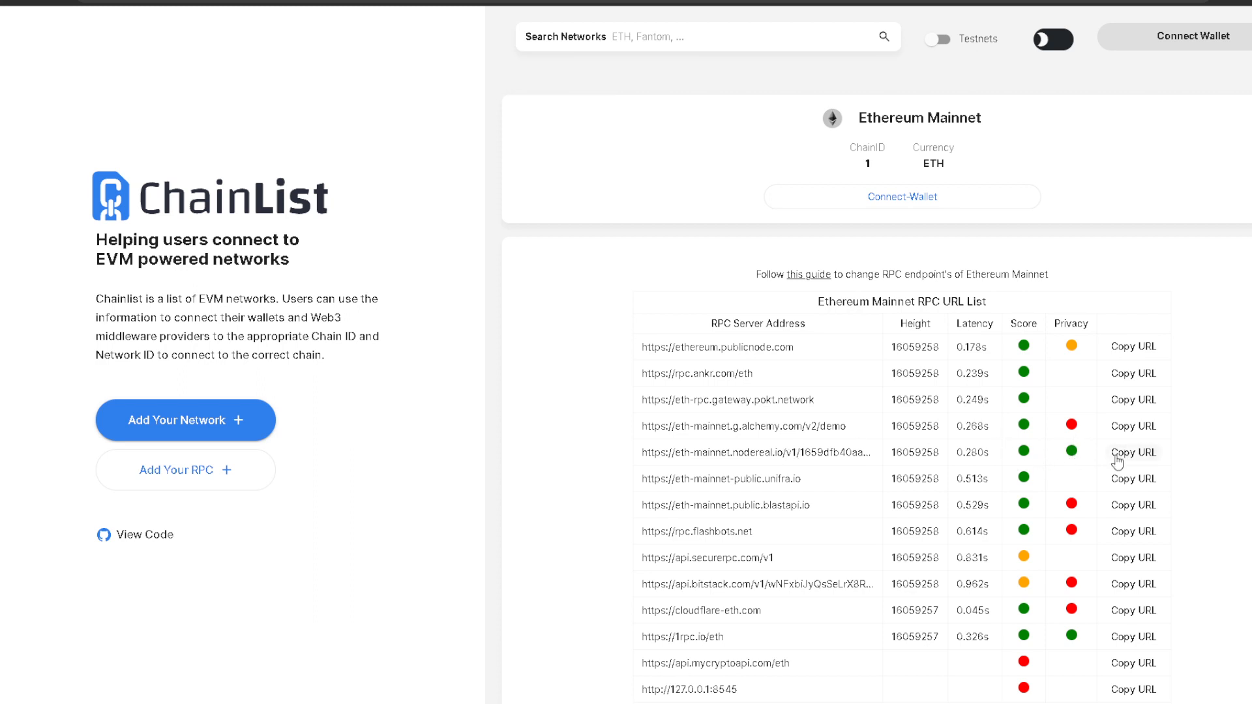
pyautogui.moveTo(1134, 459)
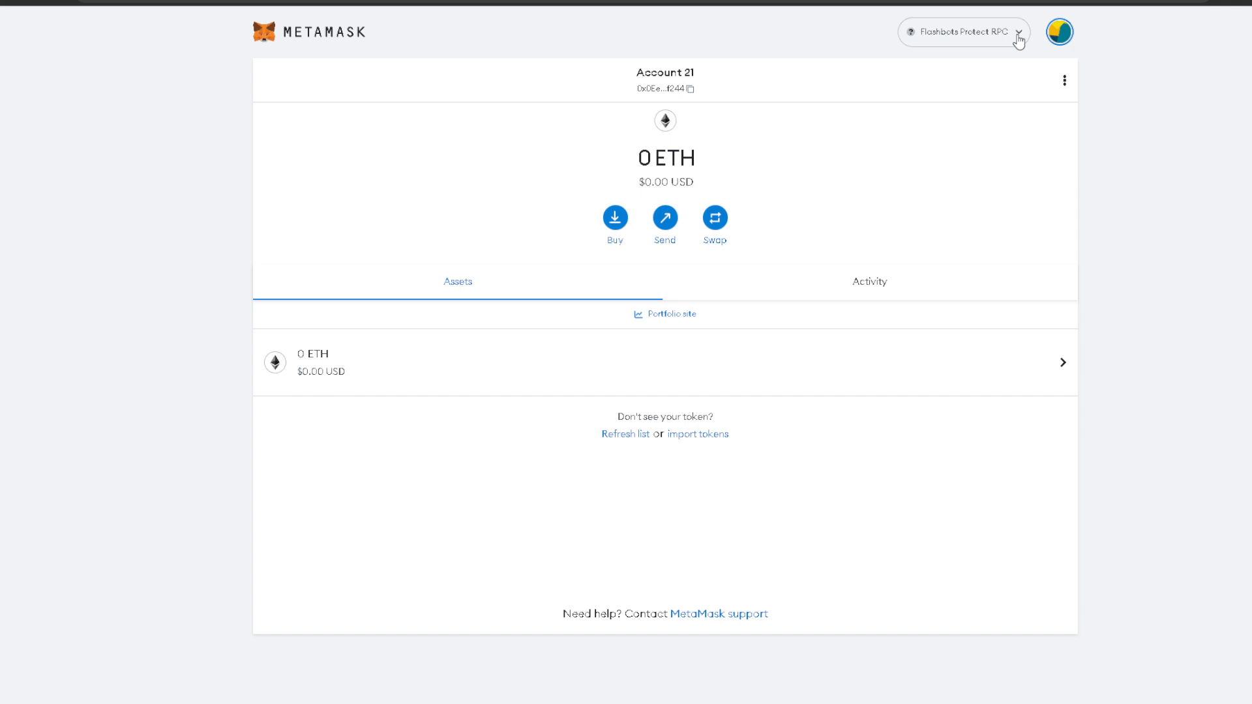
# From the network list, choose Add network and then entering a network manually
pyautogui.click(963, 33)
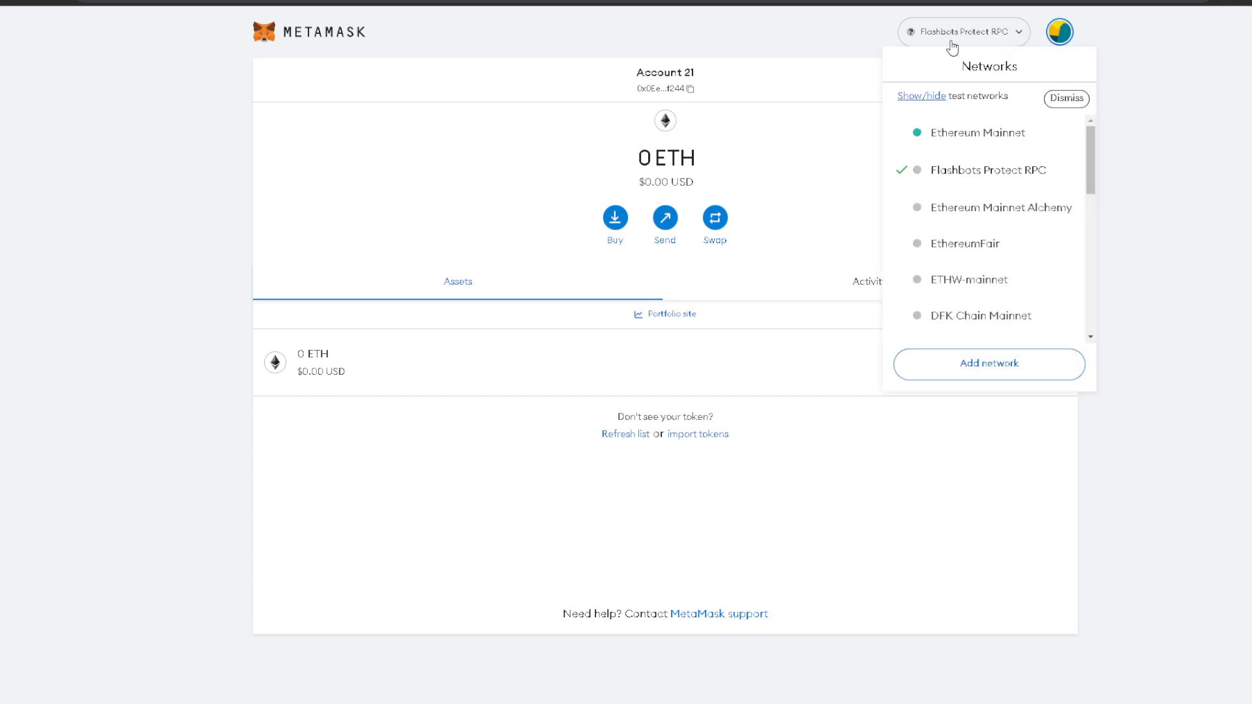
pyautogui.click(989, 364)
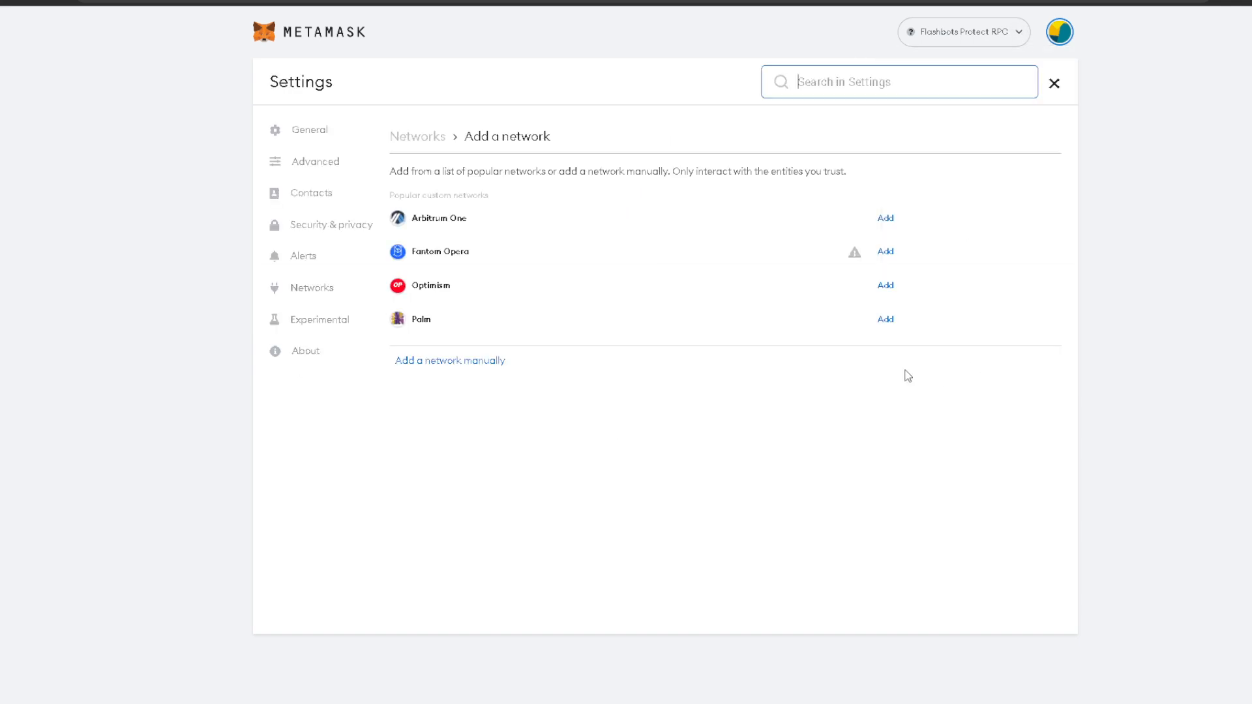
pyautogui.click(449, 360)
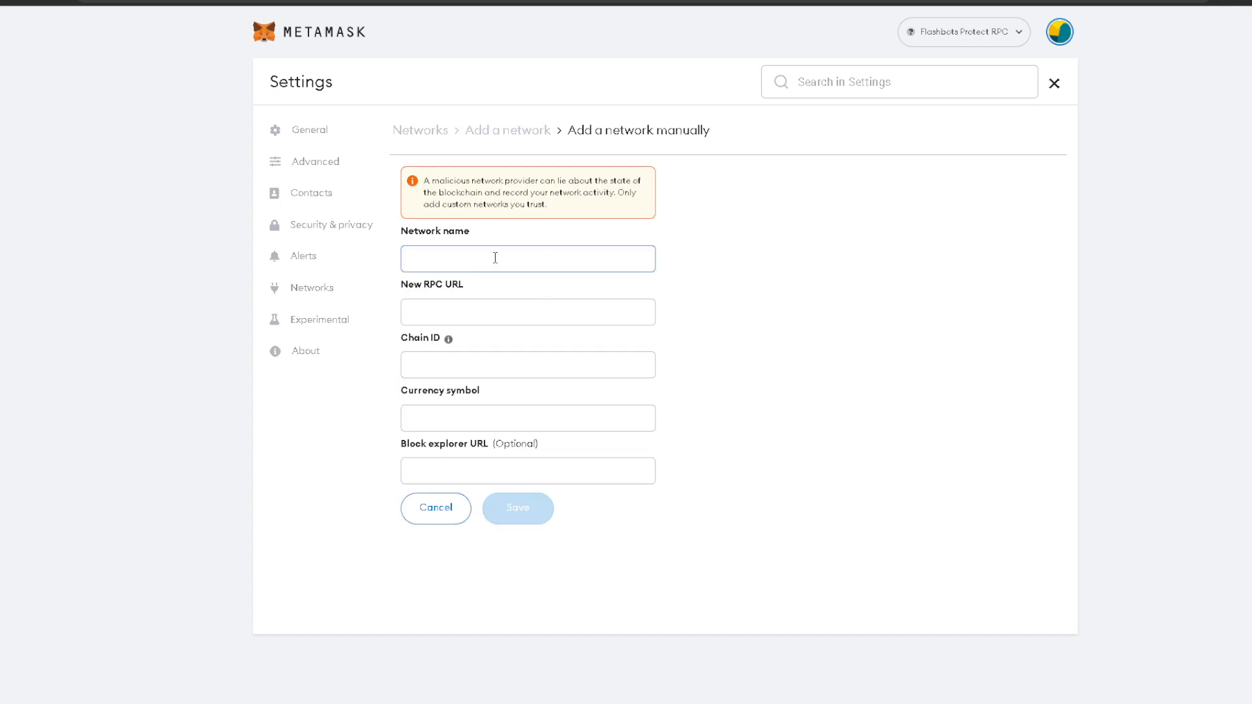
# Name the network 'Ethereum Mainnet Alternative' with the nodereal.io RPC URL
pyautogui.write('T')
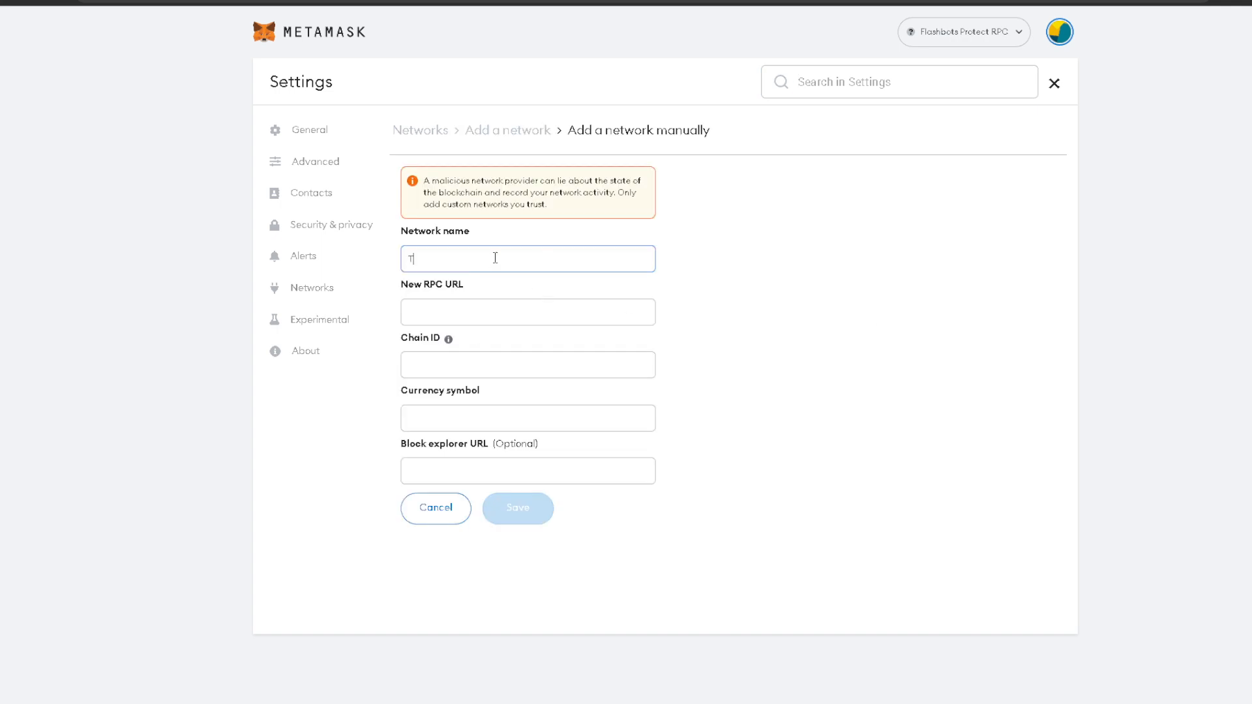
pyautogui.write('hereum')
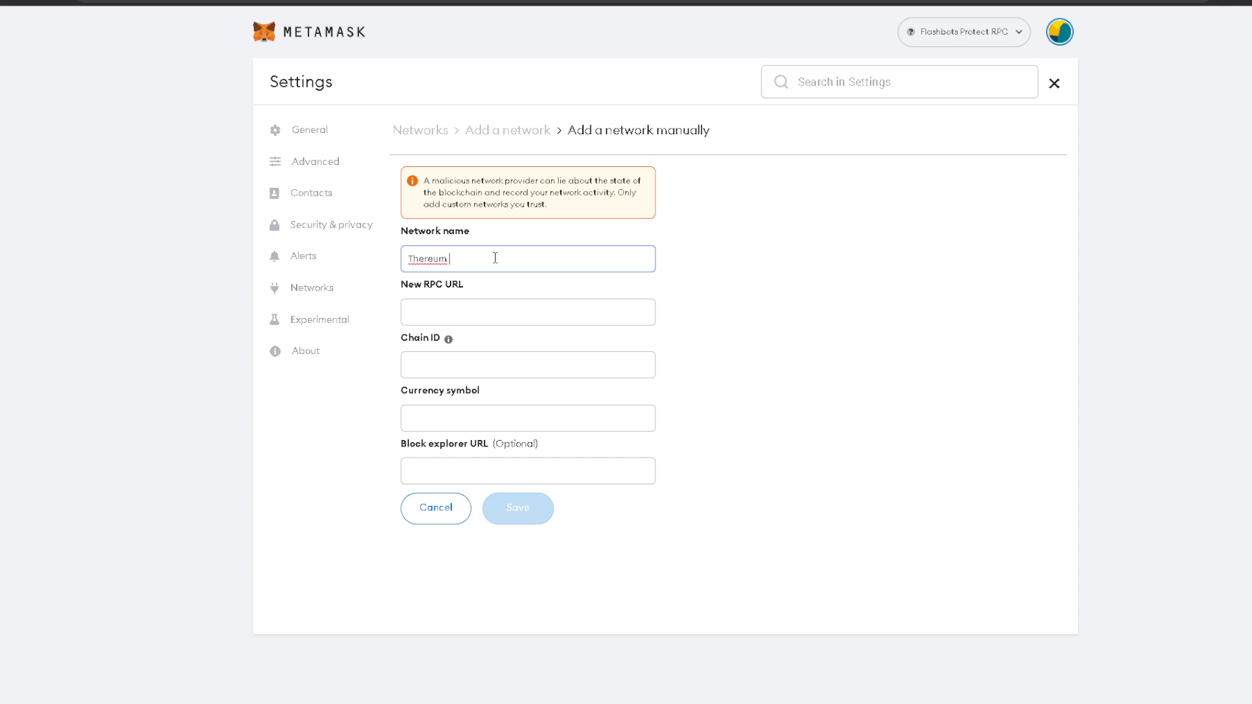
pyautogui.write('Mainnet')
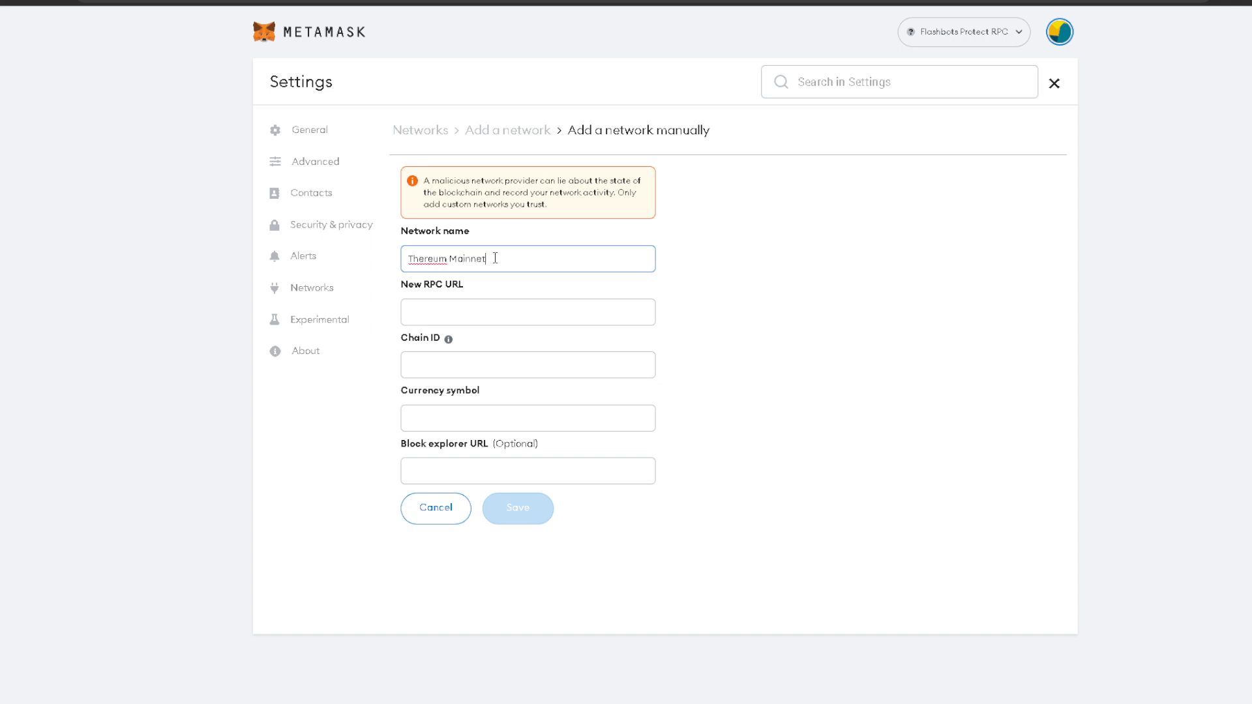
pyautogui.write('Alterna')
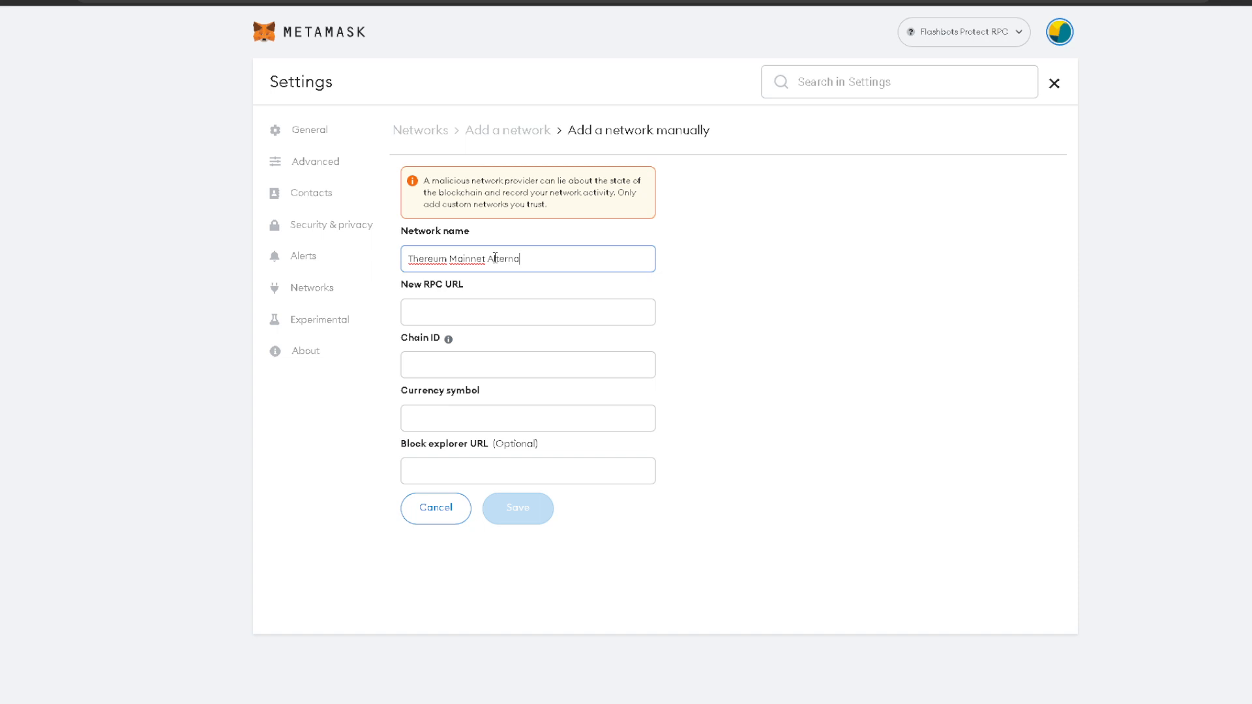
pyautogui.write('tive')
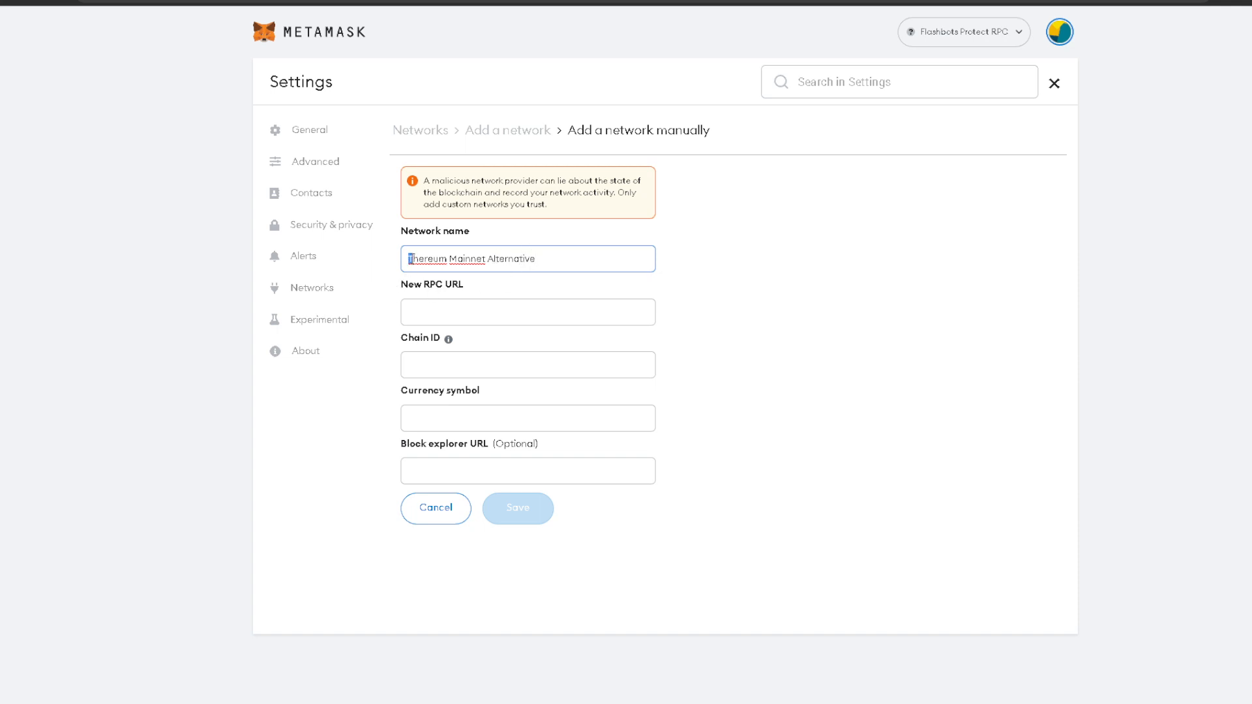
pyautogui.click(527, 312)
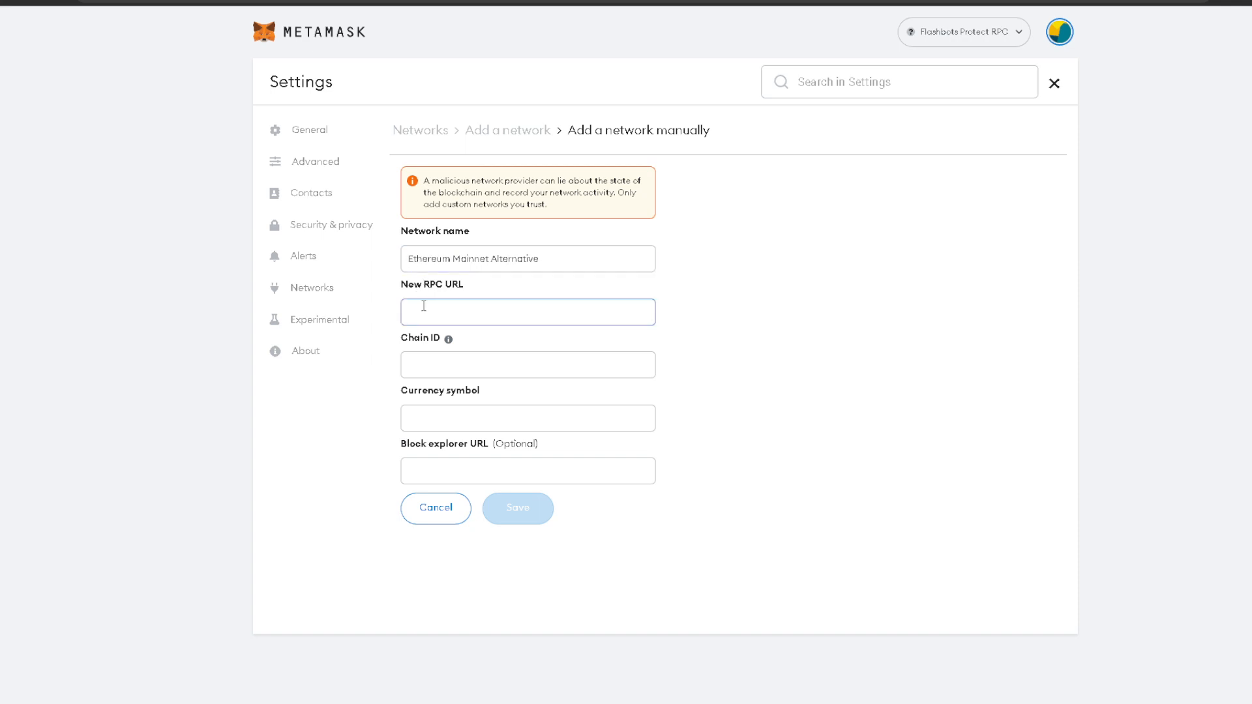
pyautogui.write('et.nodereal.io/v1/1669dfb40aa24bbb8153a677b96064d7')
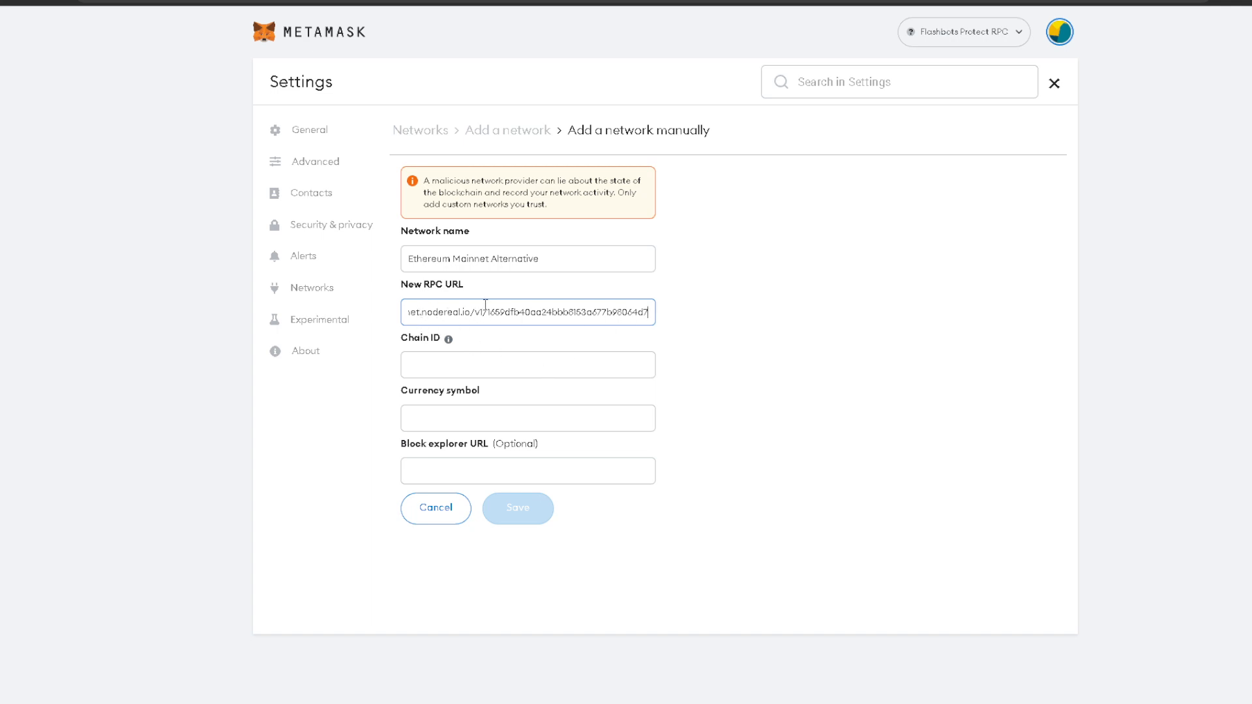
pyautogui.moveTo(625, 362)
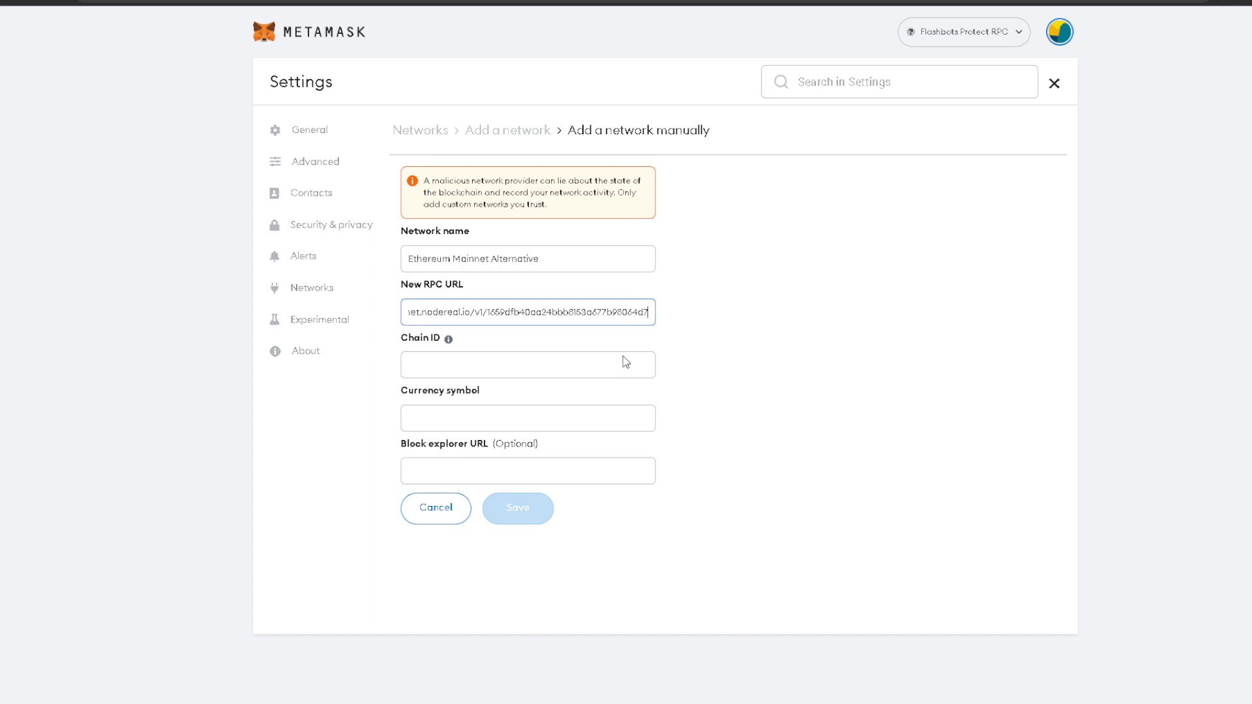
# Set chain ID 1, symbol ETH and the etherscan.io explorer, then save the network
pyautogui.write('1')
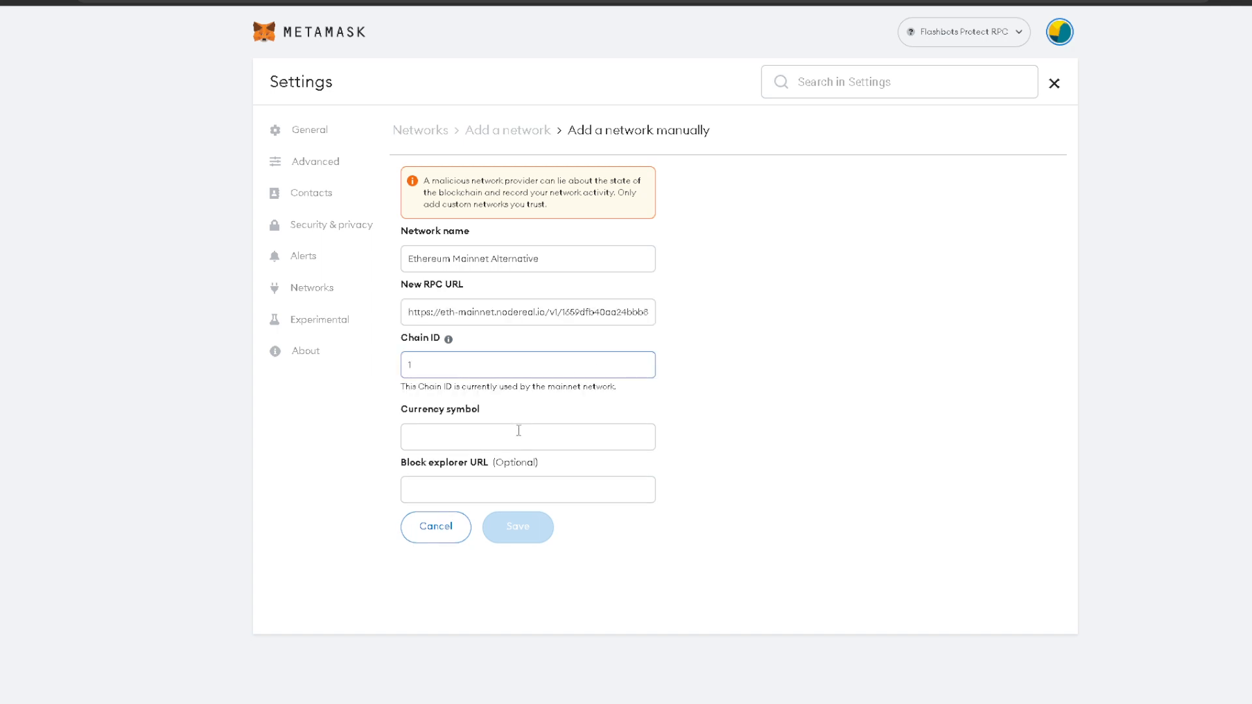
pyautogui.click(527, 437)
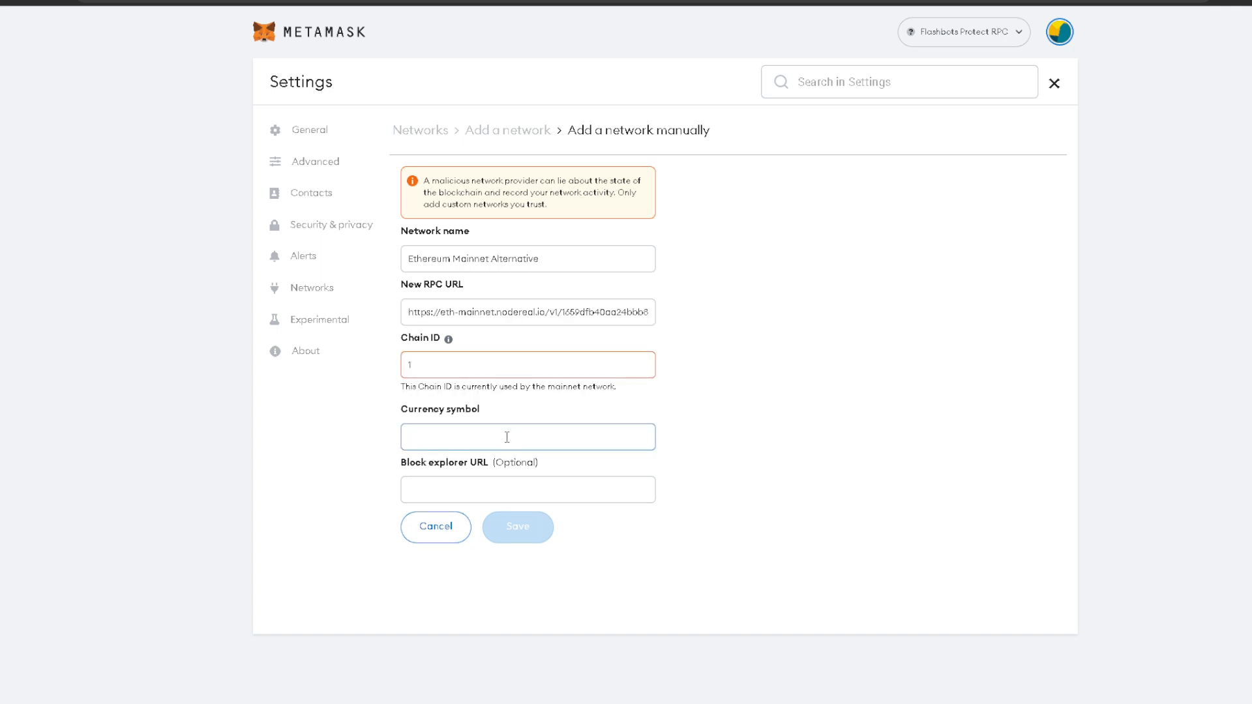
pyautogui.write('ETH')
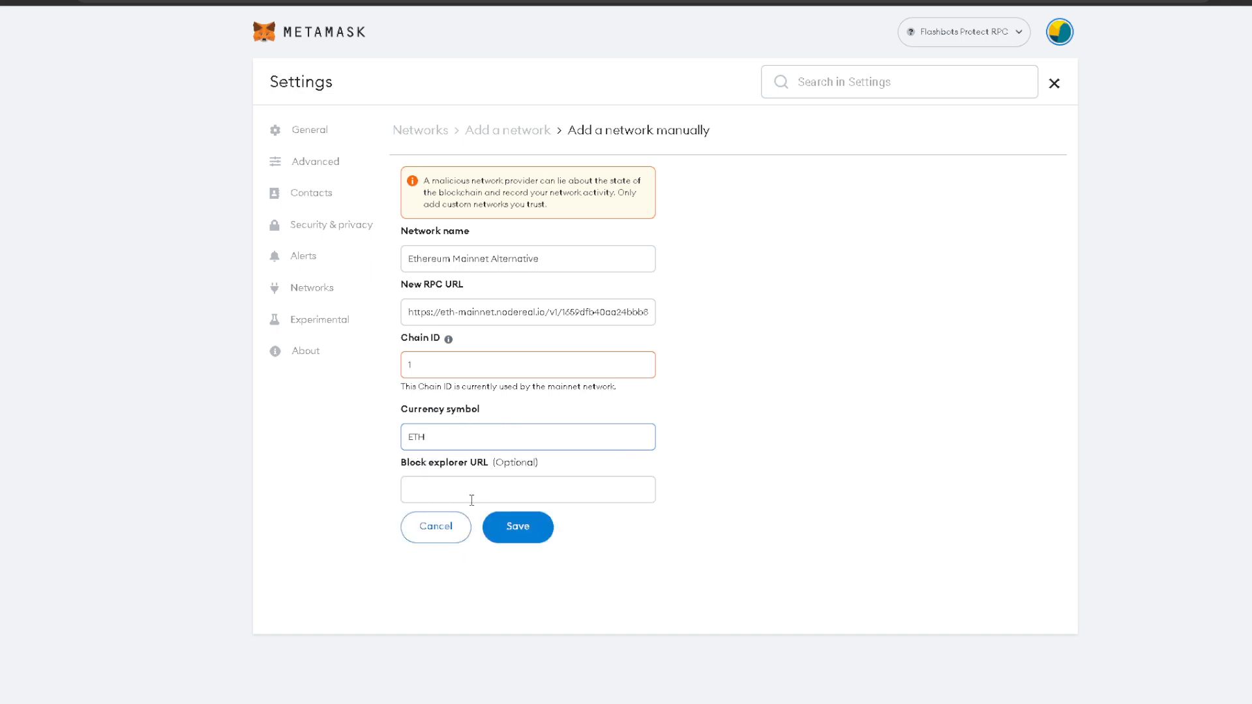
pyautogui.moveTo(700, 34)
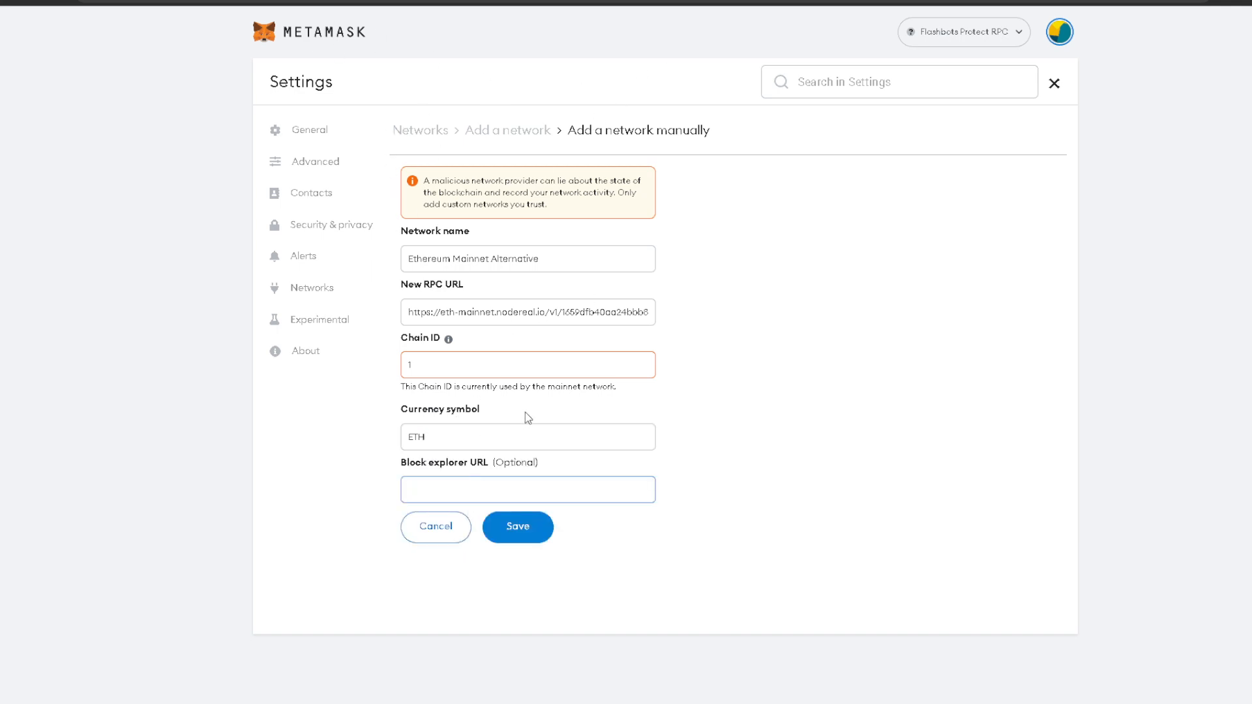
pyautogui.write('http')
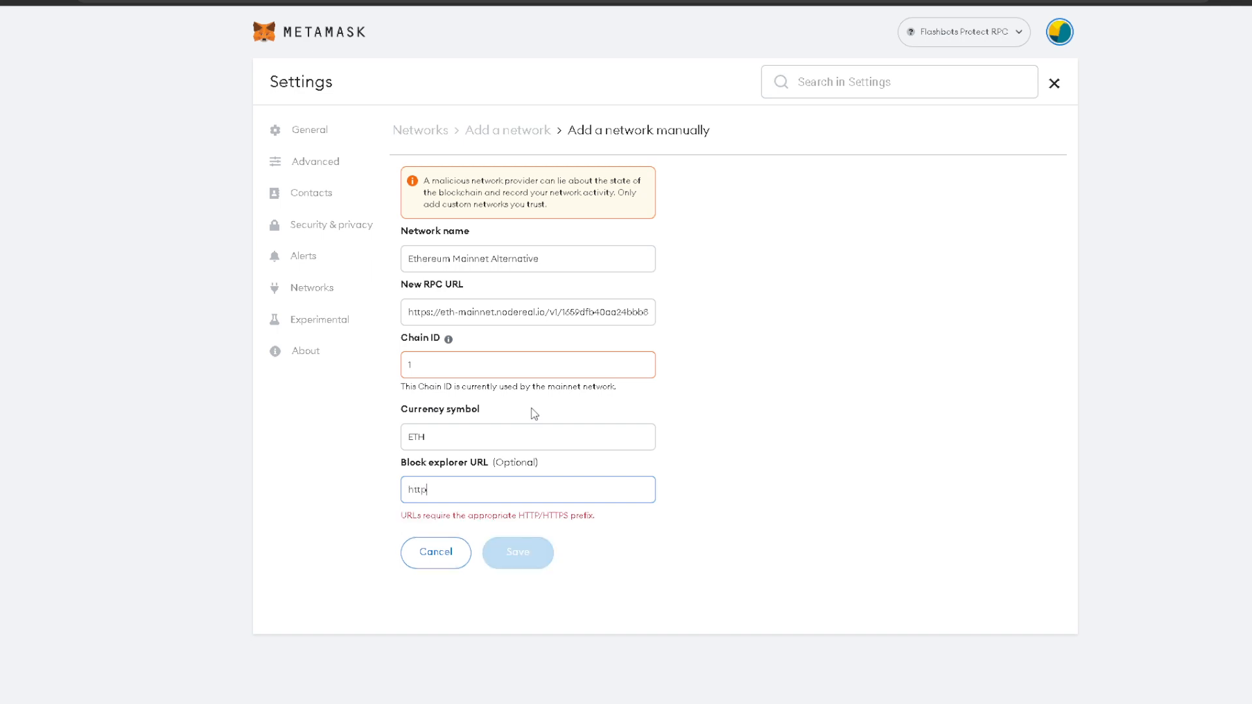
pyautogui.write('://etherscan.io')
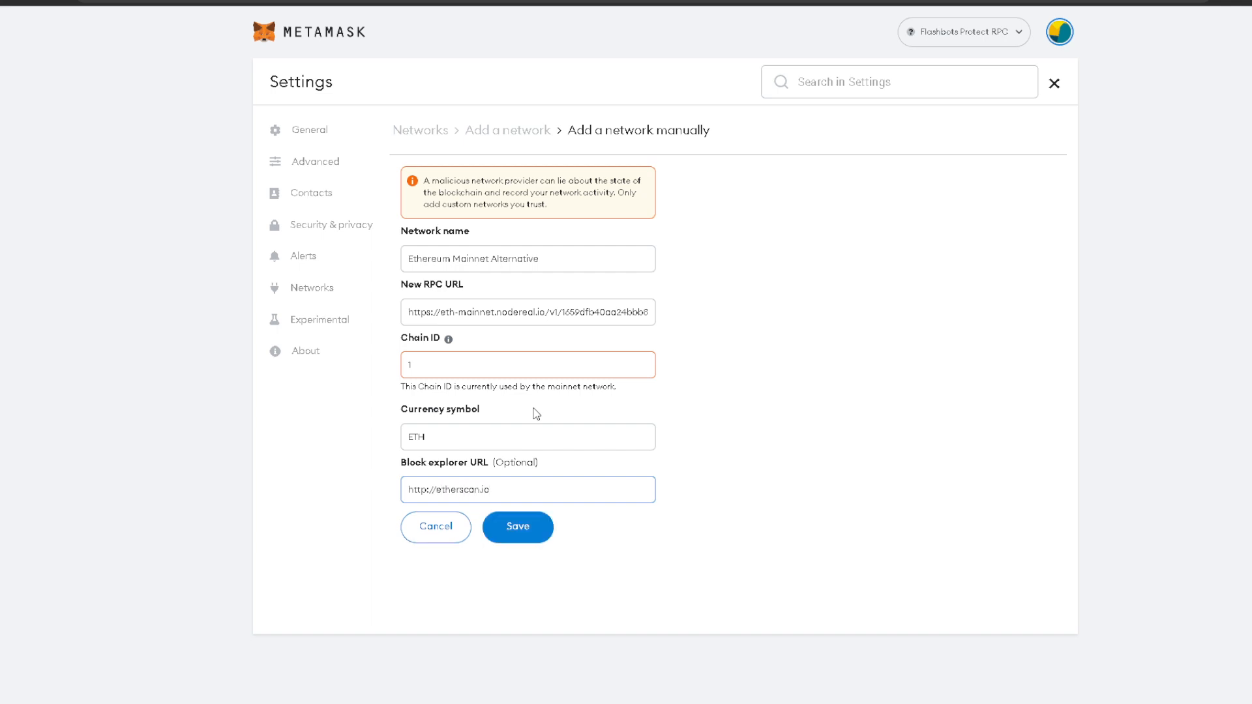
pyautogui.click(518, 527)
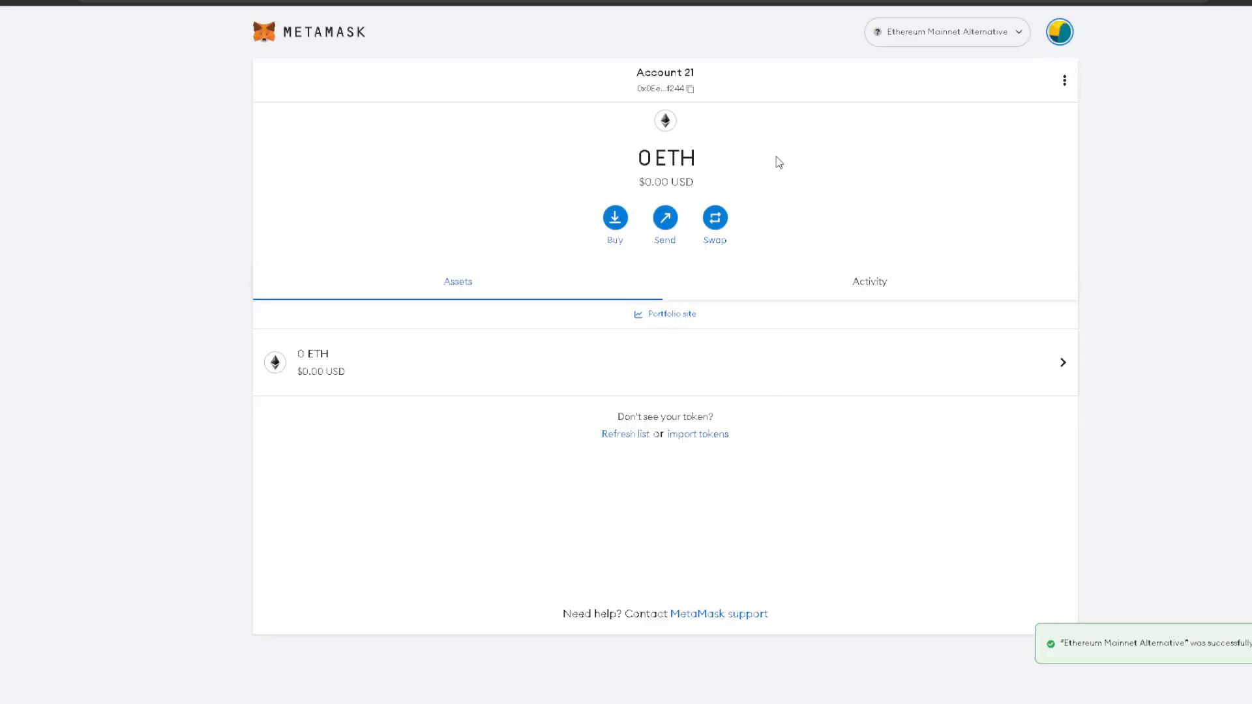
pyautogui.moveTo(526, 181)
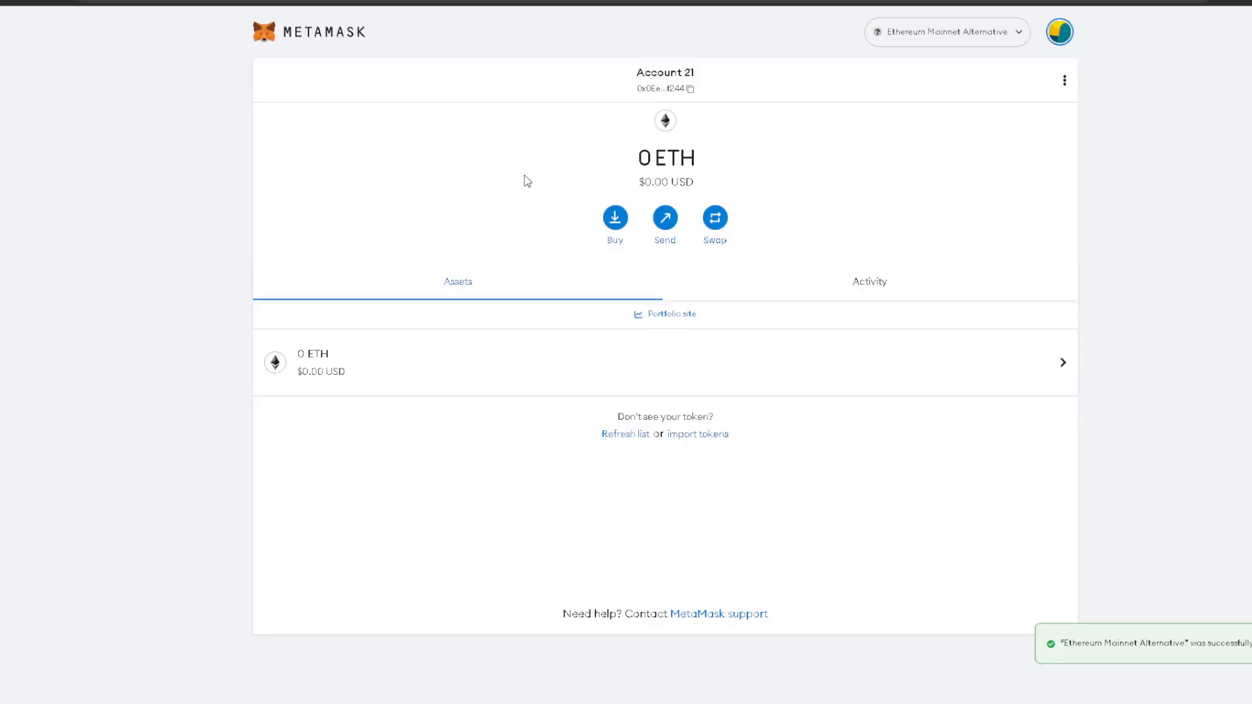
pyautogui.moveTo(531, 179)
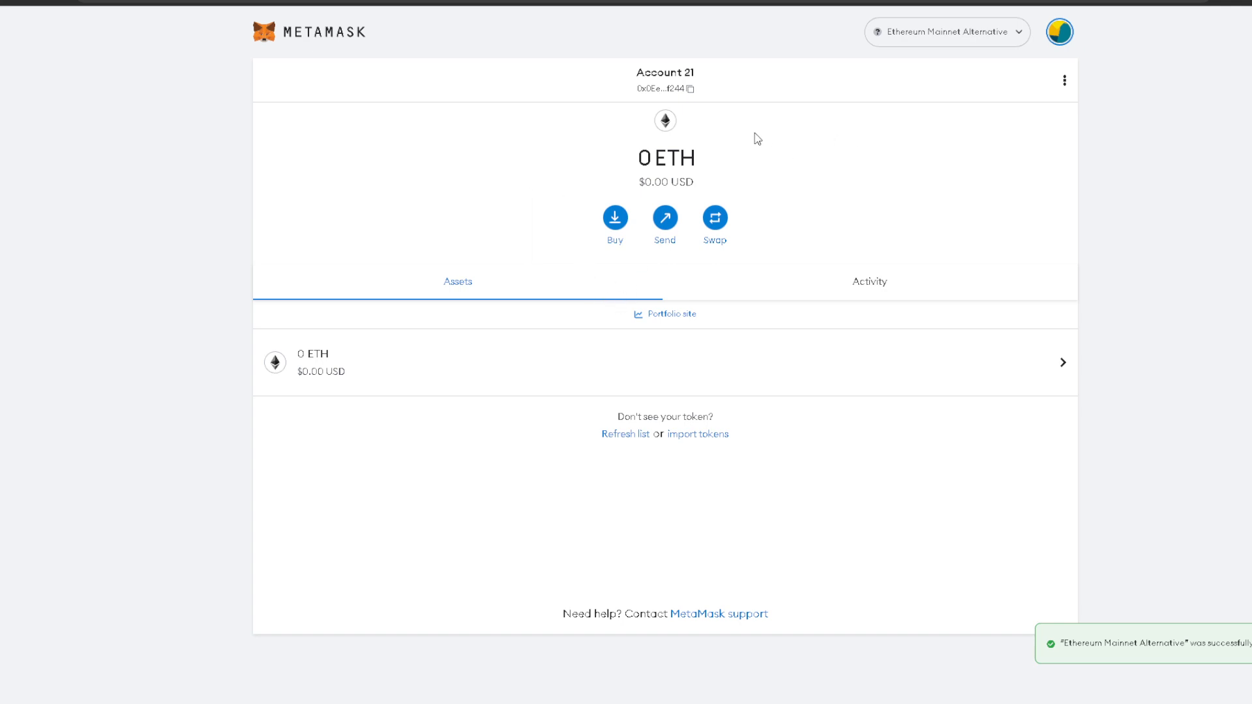
# Reach Settings from the account menu after glancing at the network list
pyautogui.click(948, 31)
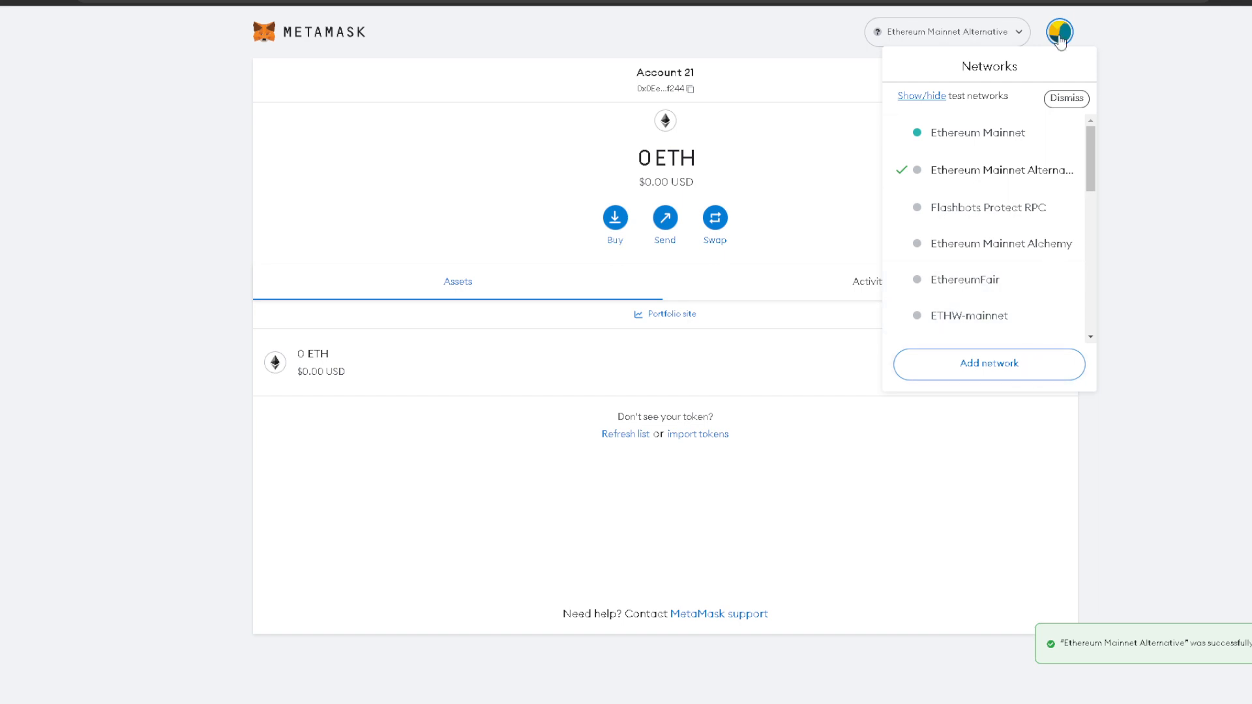
pyautogui.click(1059, 31)
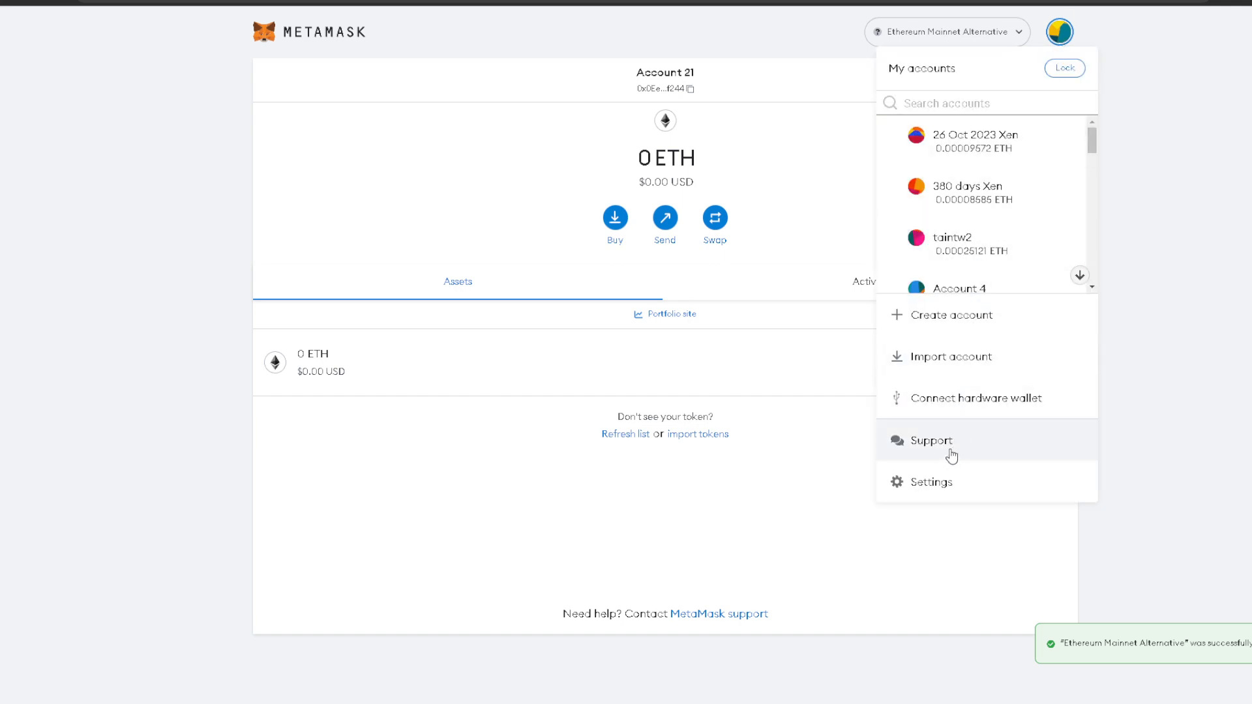
pyautogui.click(932, 481)
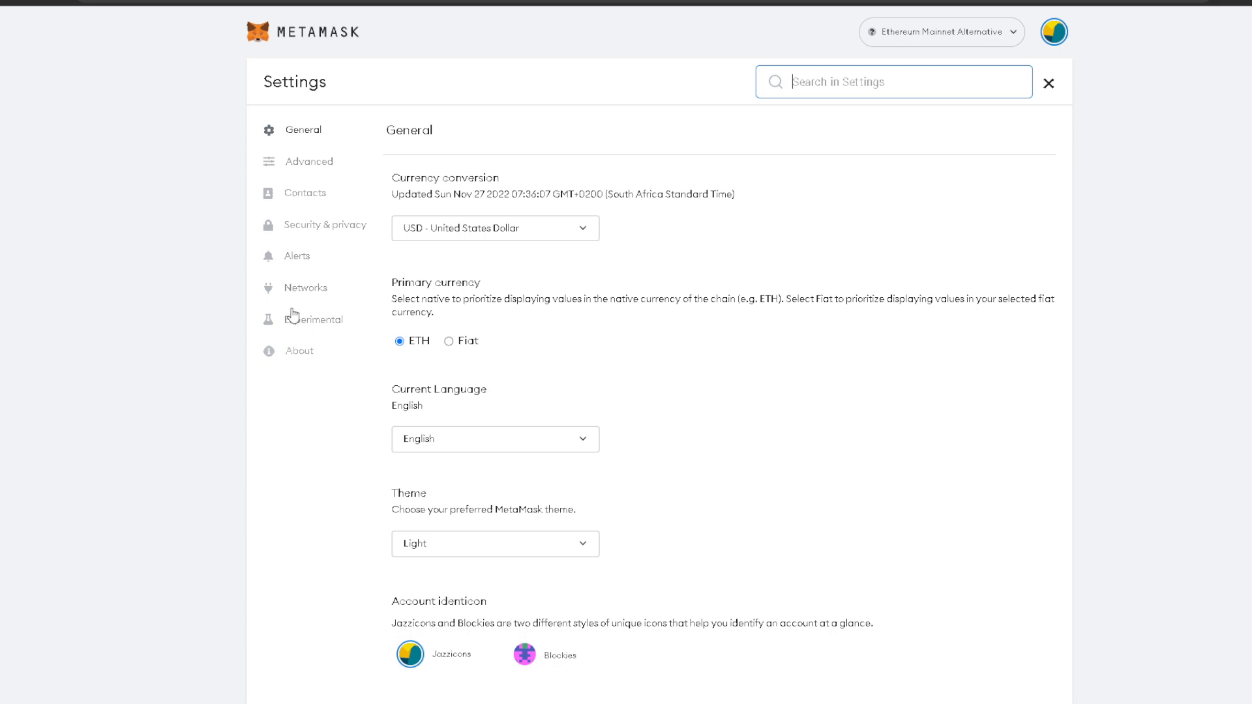
# In Networks settings, delete Ethereum Mainnet Alchemy and start deleting Flashbots Protect RPC
pyautogui.click(306, 287)
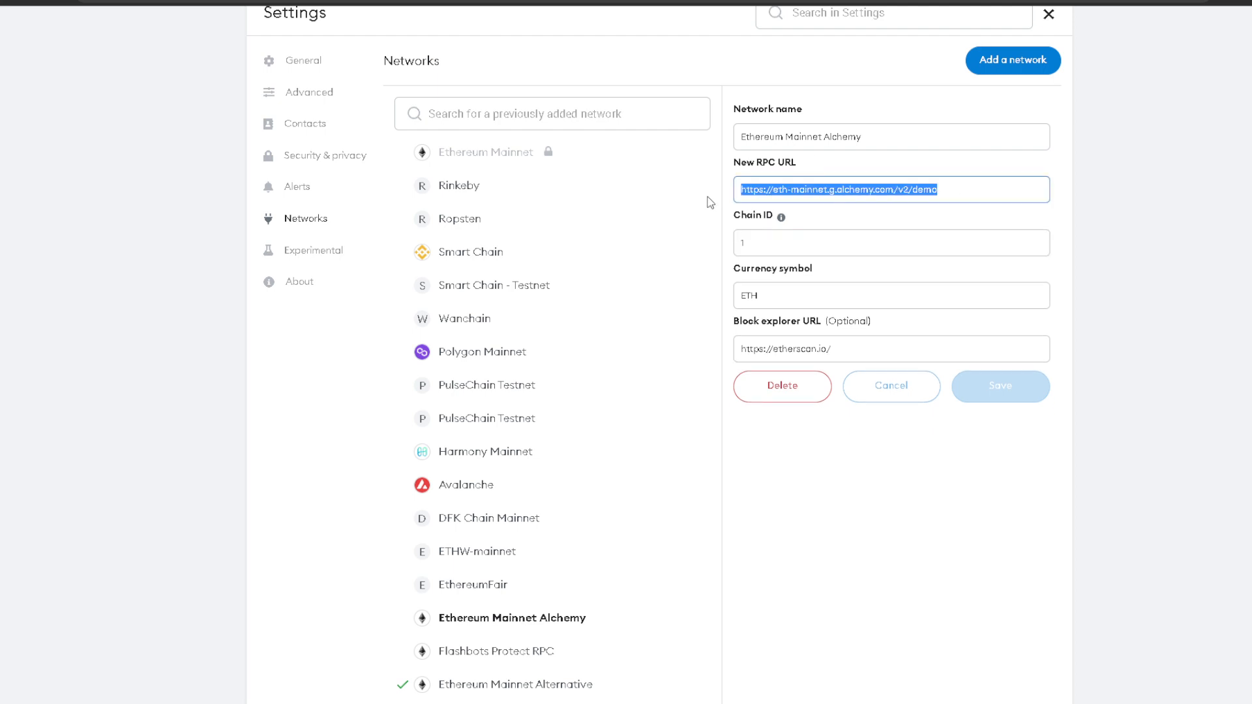
pyautogui.moveTo(962, 254)
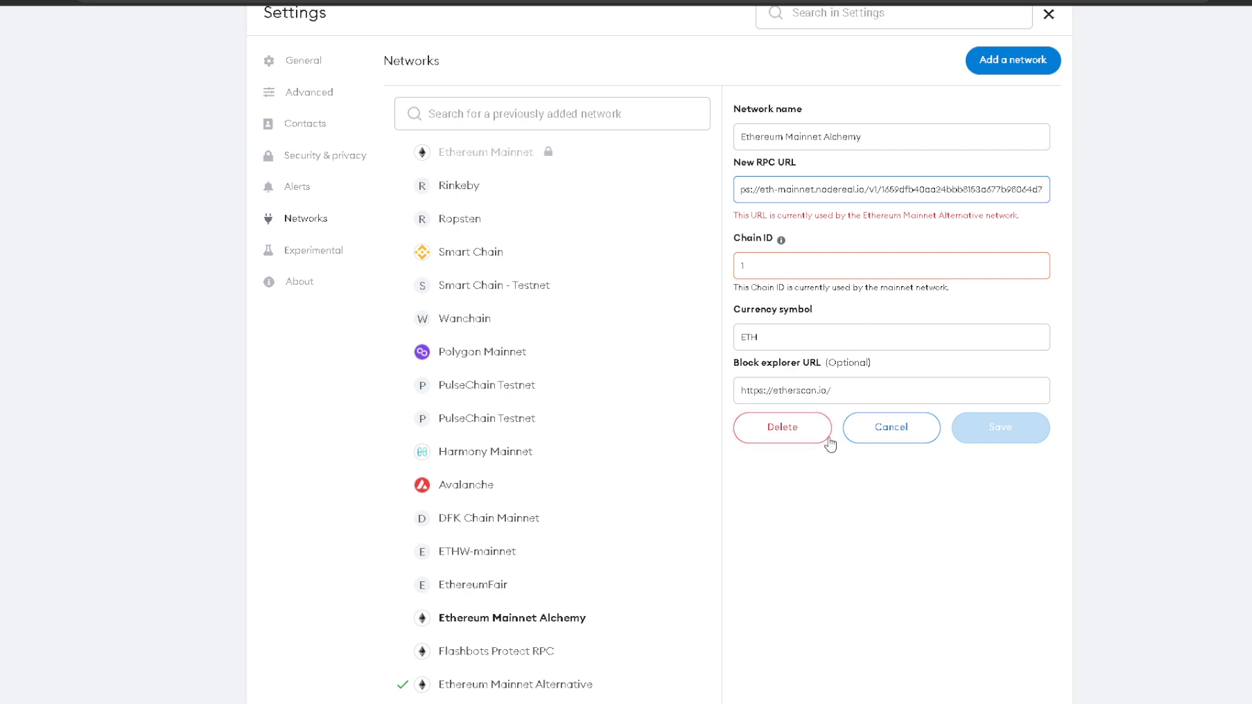
pyautogui.click(782, 427)
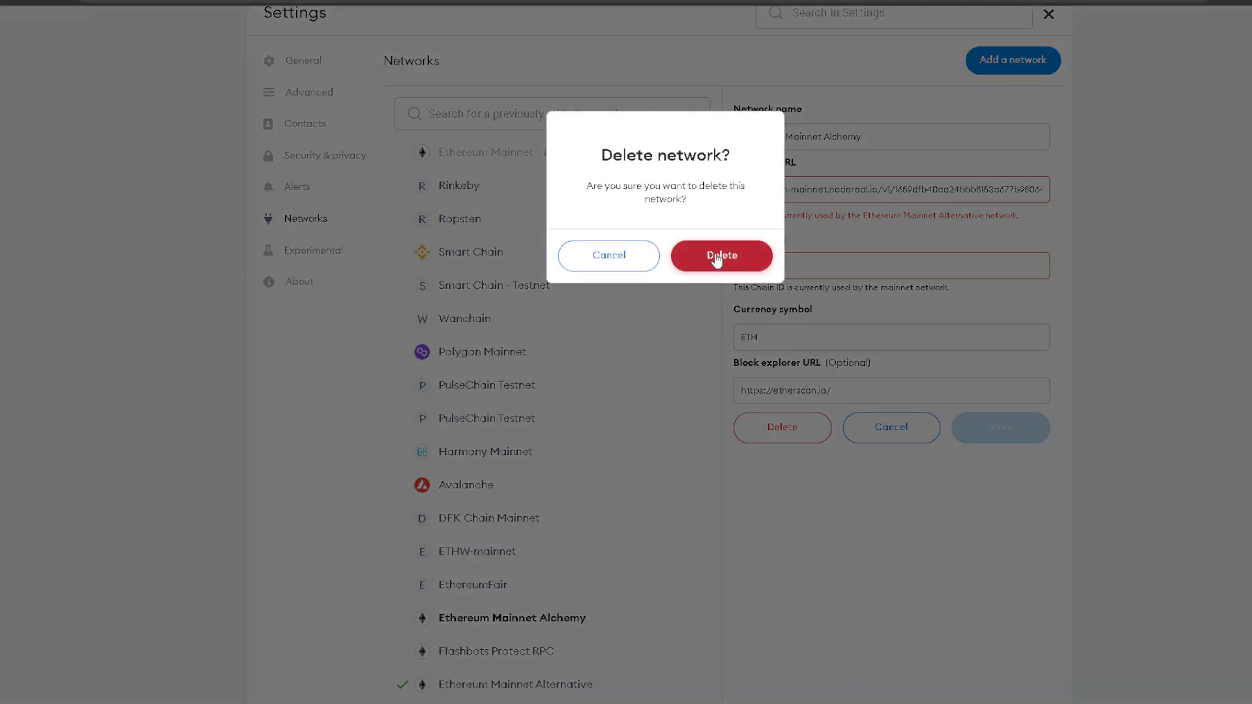
pyautogui.click(720, 256)
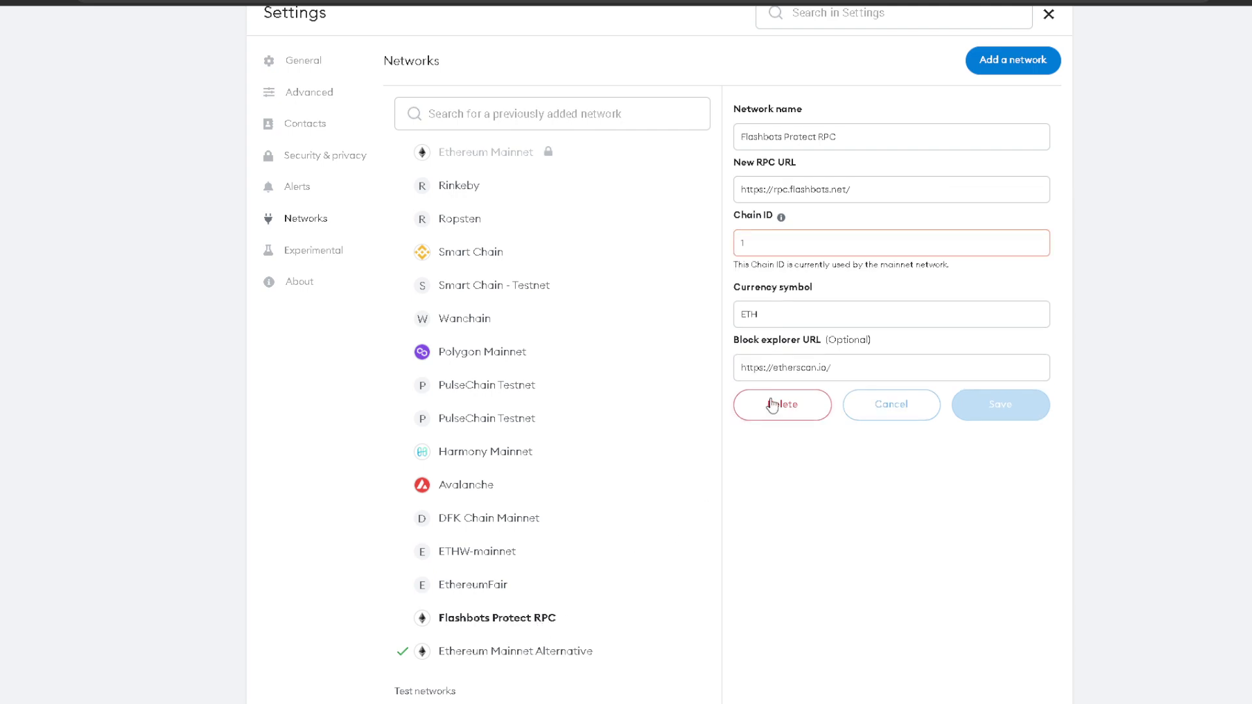
pyautogui.click(782, 404)
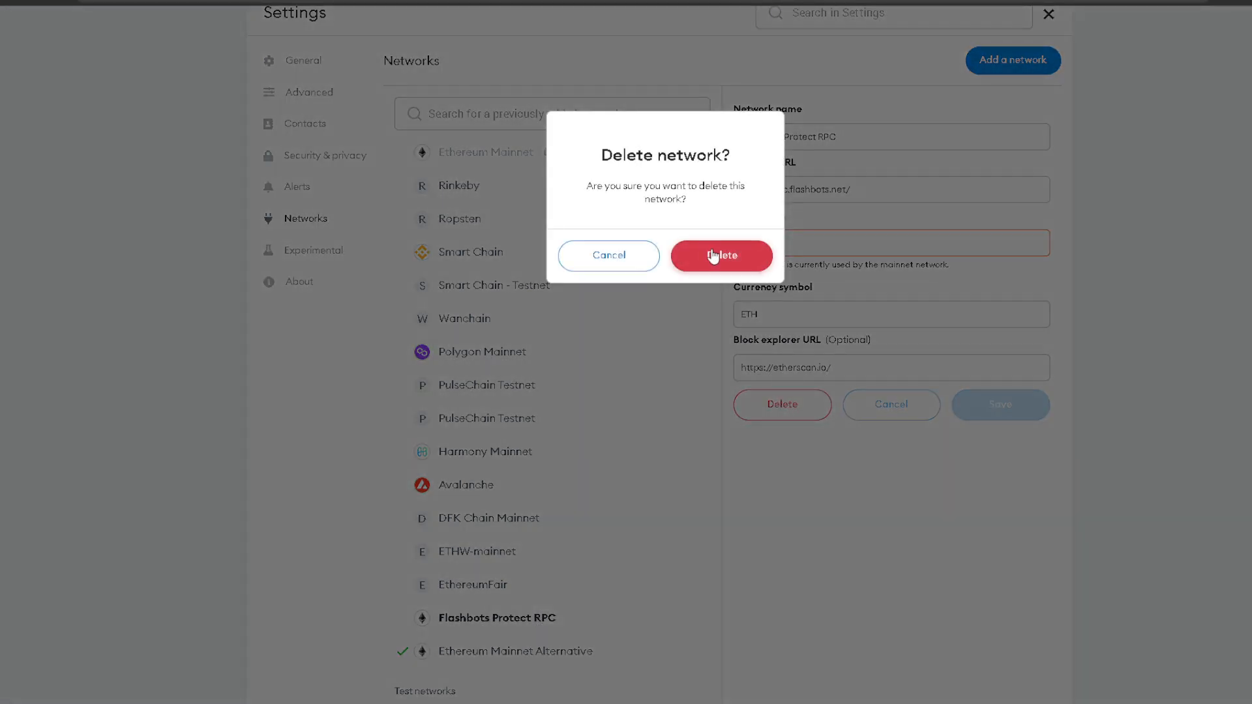